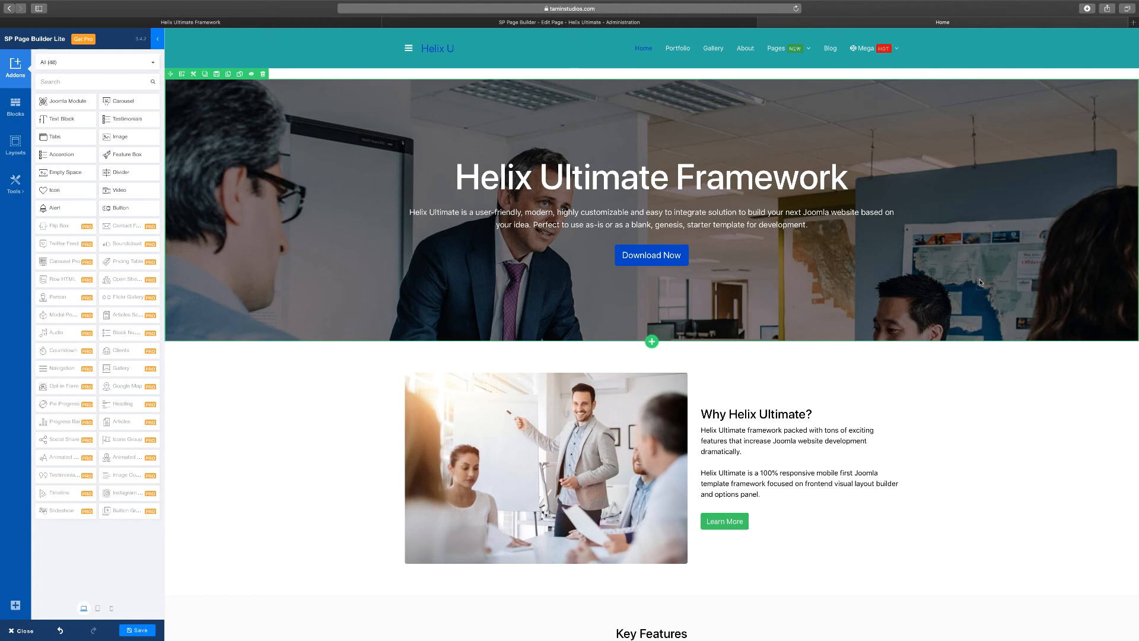
mouse_move(428, 227)
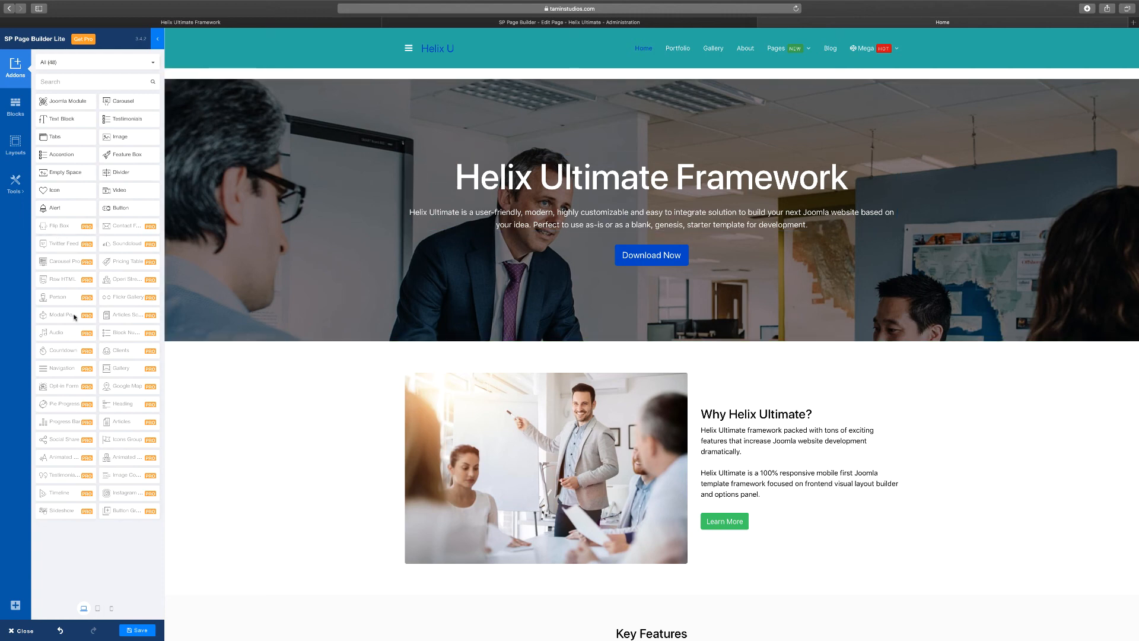
mouse_move(133, 361)
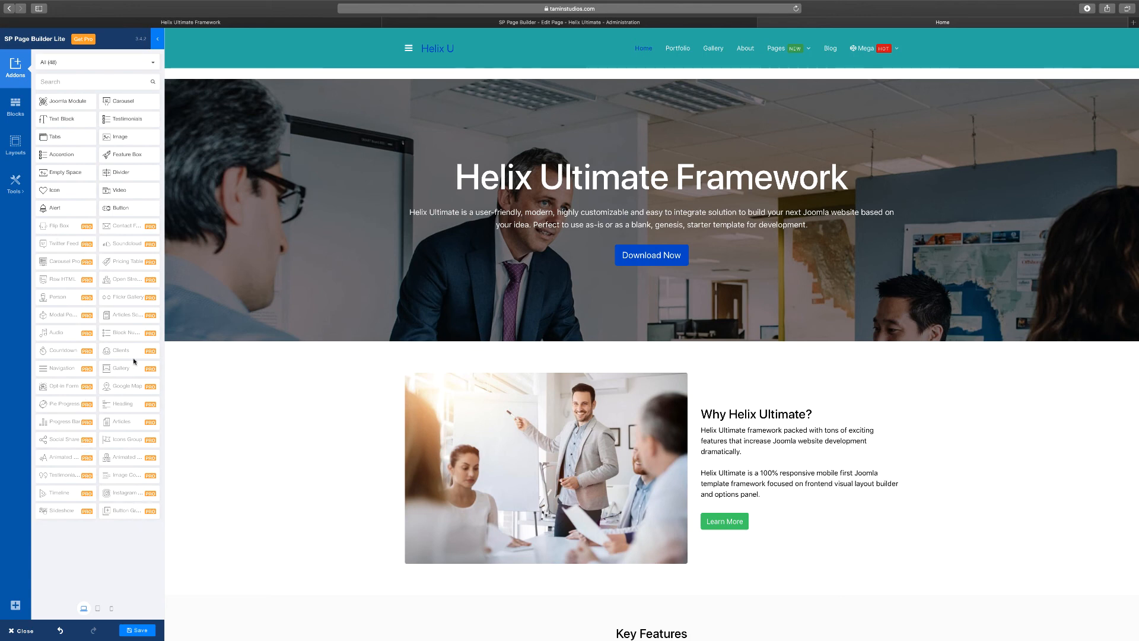
mouse_move(121, 260)
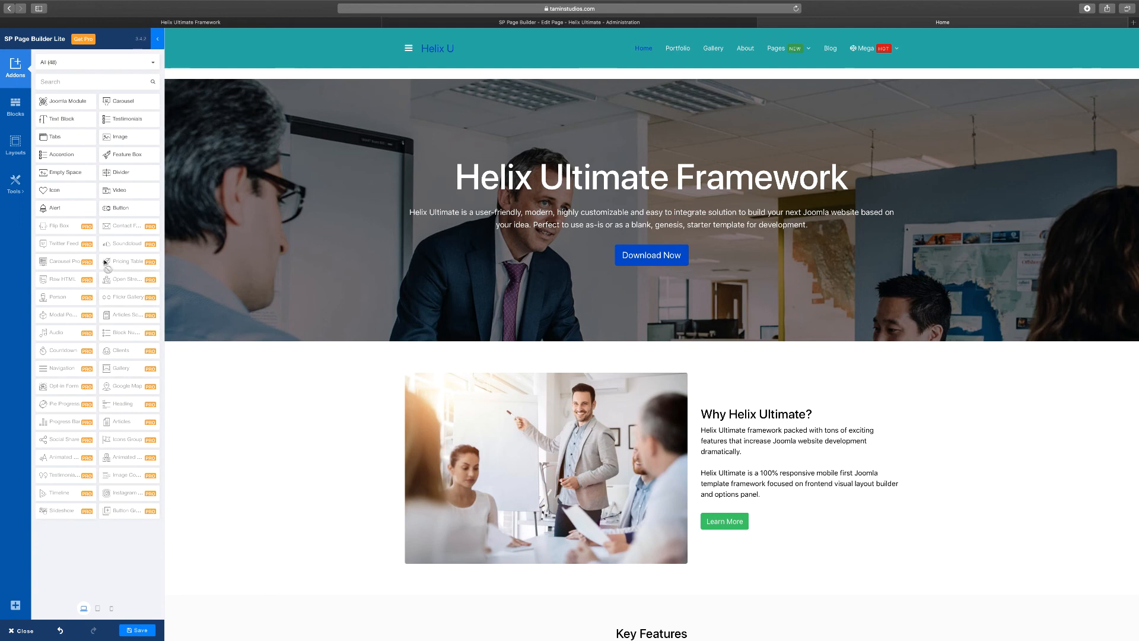
Open the hero text block's settings and select the word 'genesis' in its description
click(14, 184)
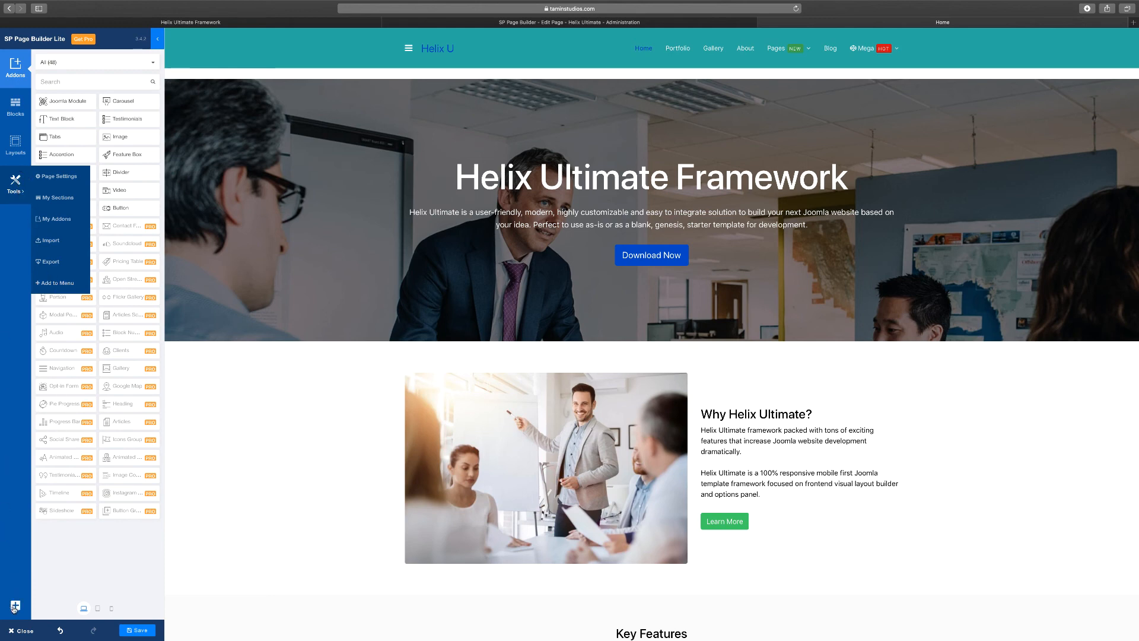
mouse_move(12, 345)
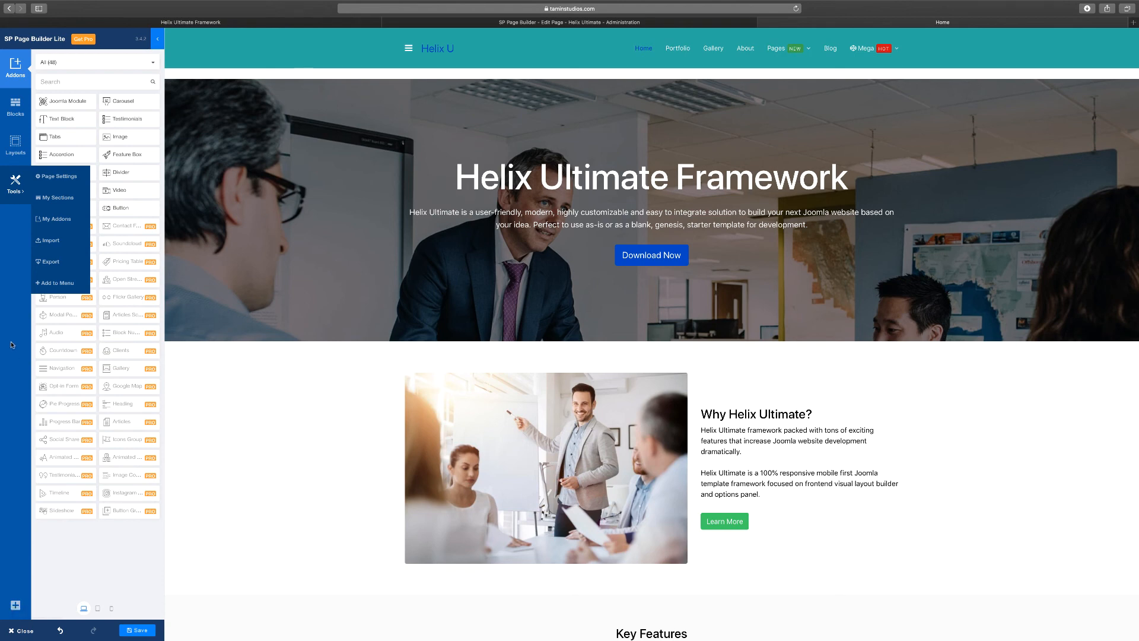
mouse_move(6, 207)
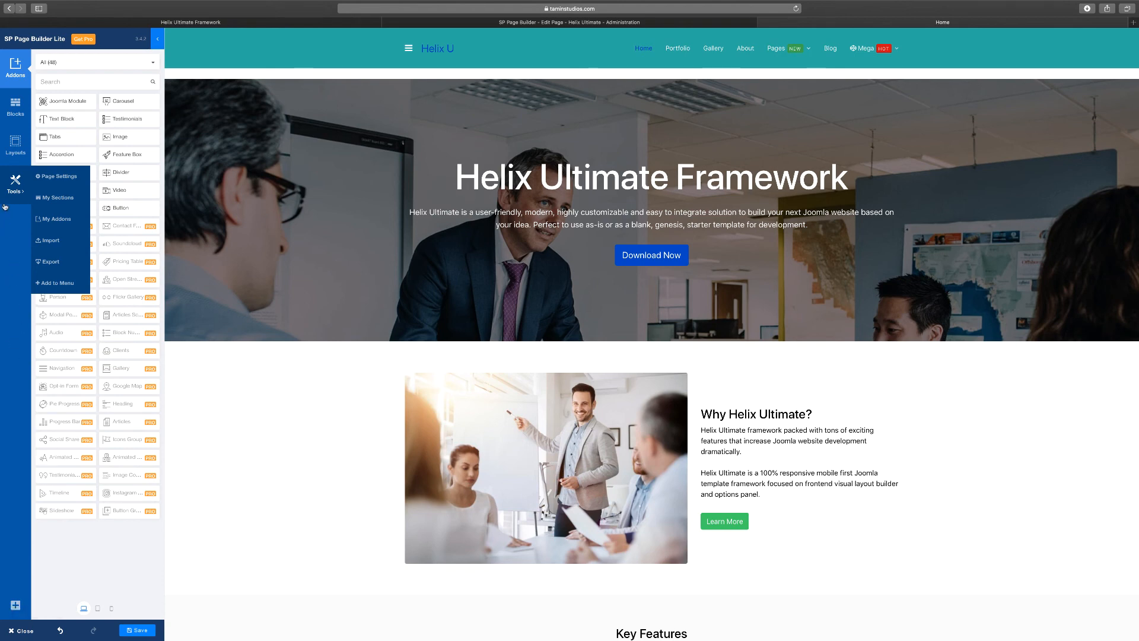
click(14, 108)
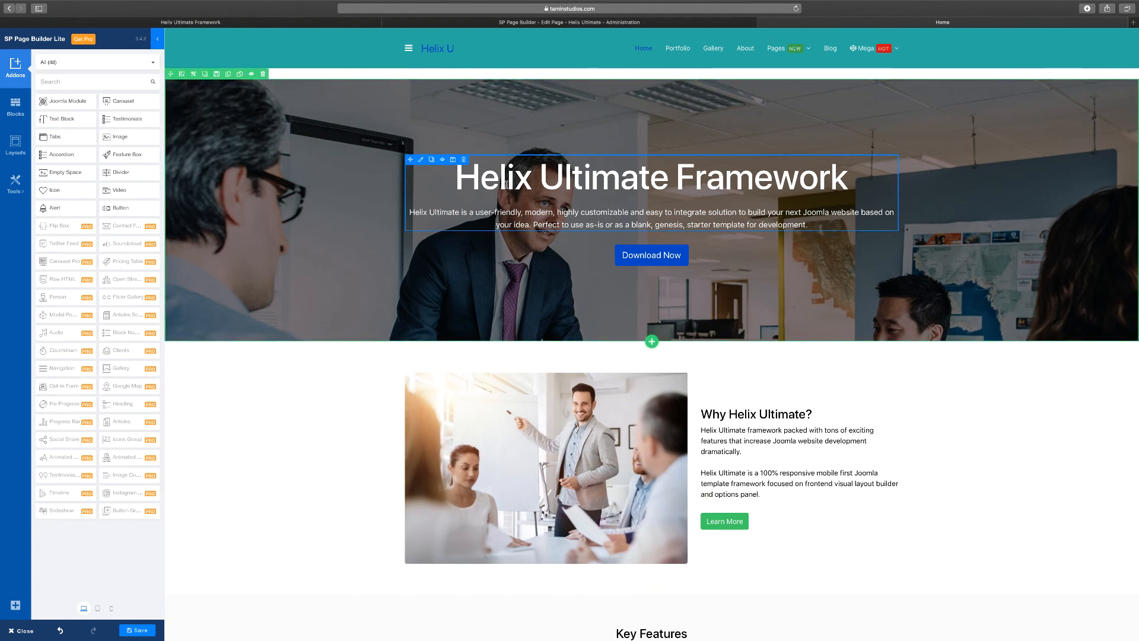
click(420, 160)
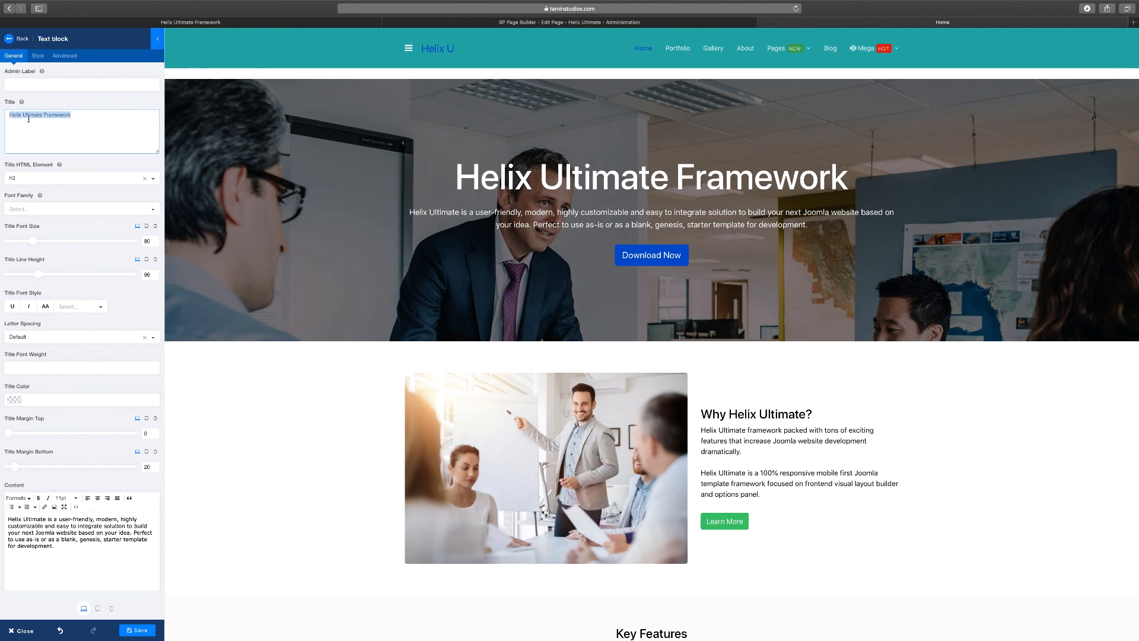
text(Helix)
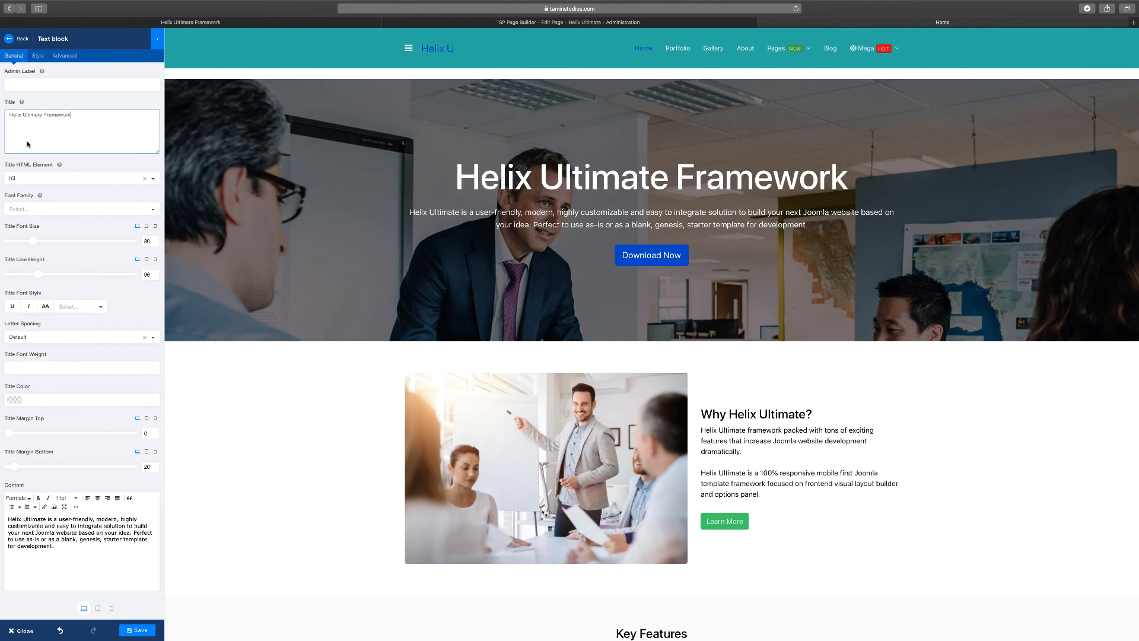
double_click(88, 540)
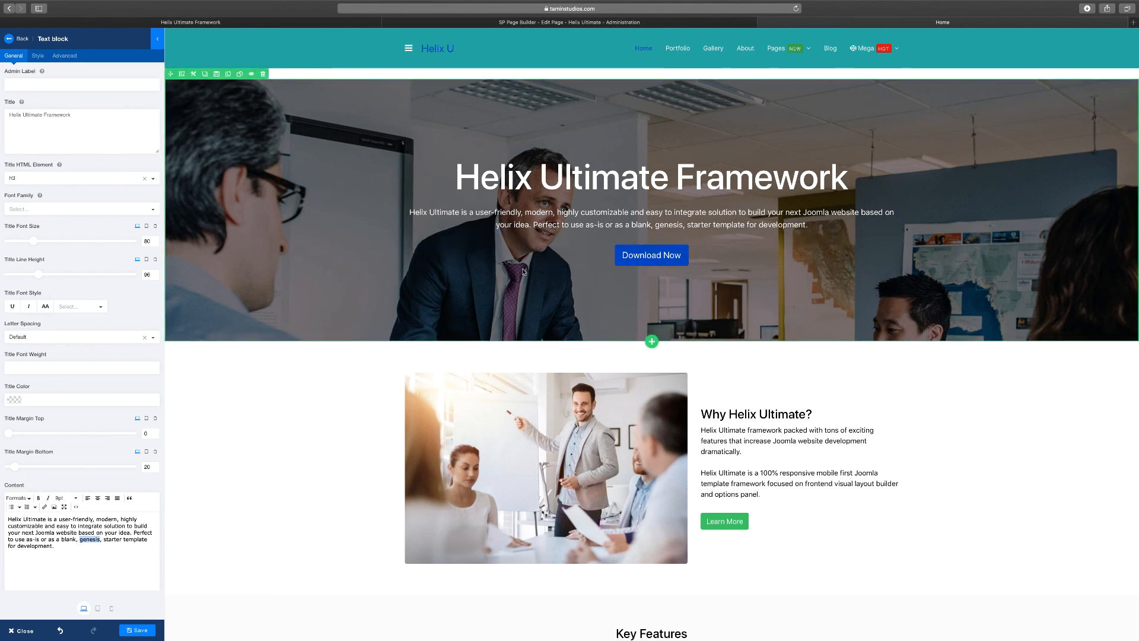
Set the hero button text to 'Subscribe Now' and align it right after trying left
click(650, 255)
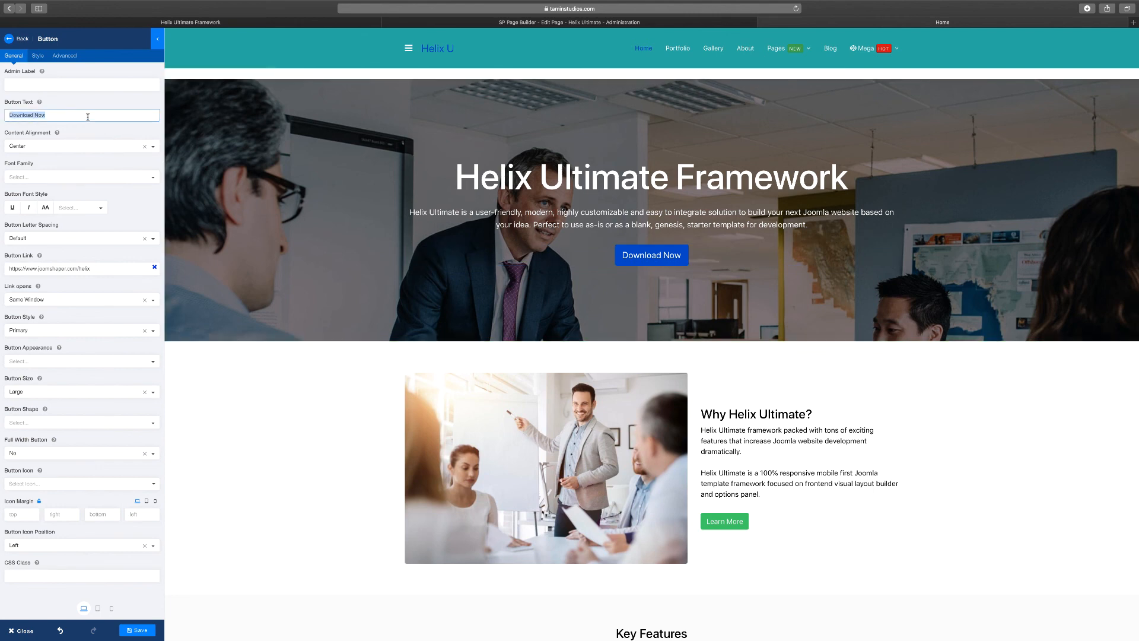
text(Subscribe Now)
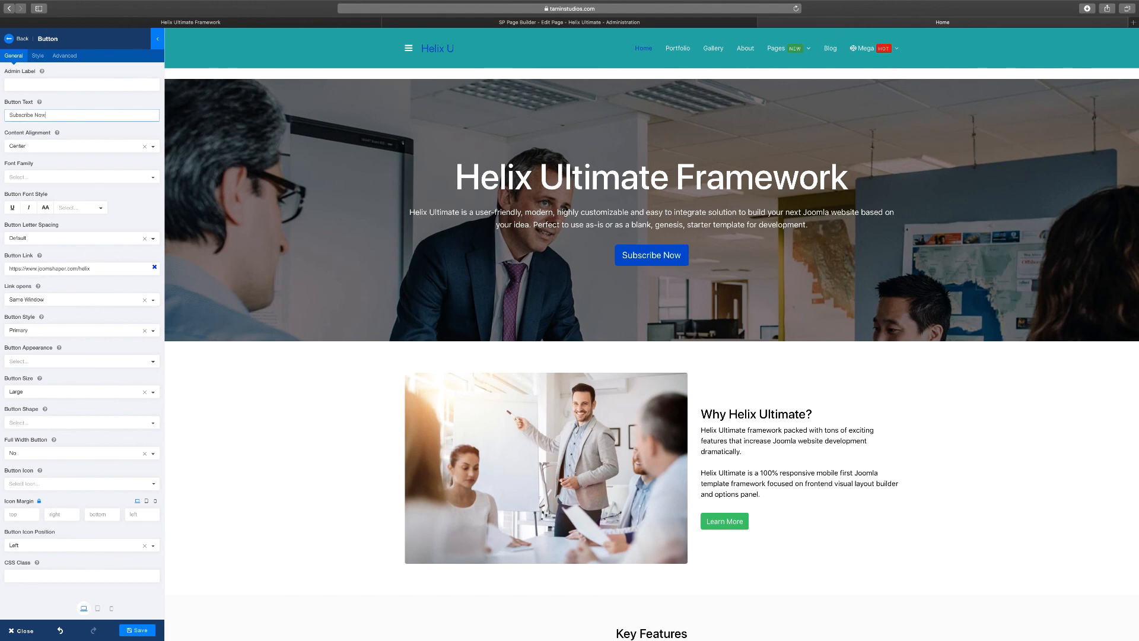
mouse_move(81, 157)
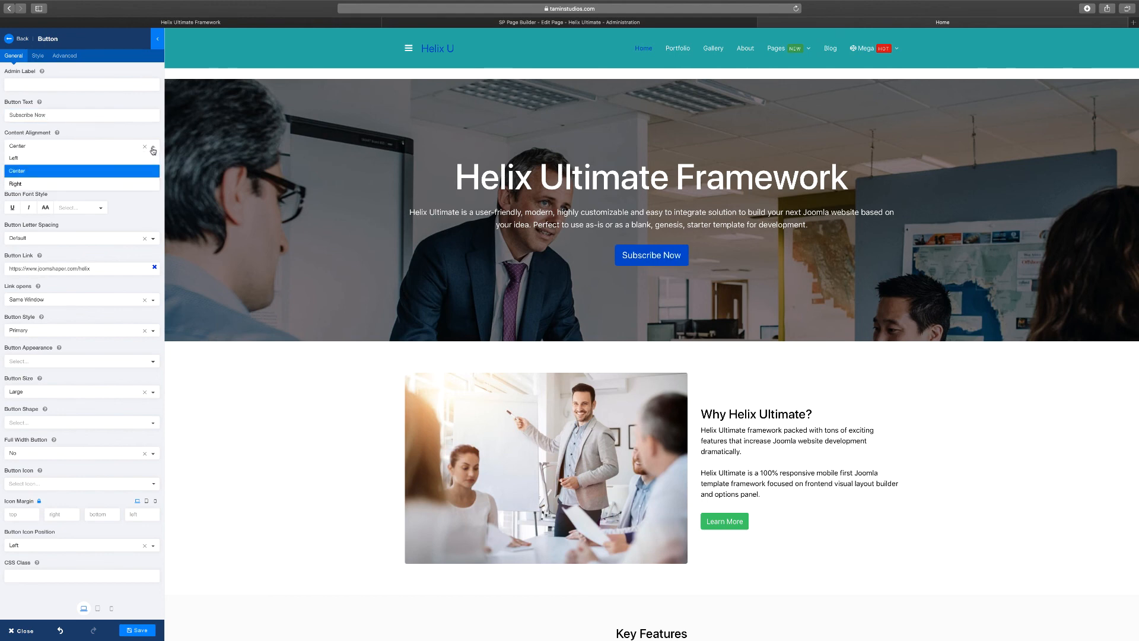
click(14, 158)
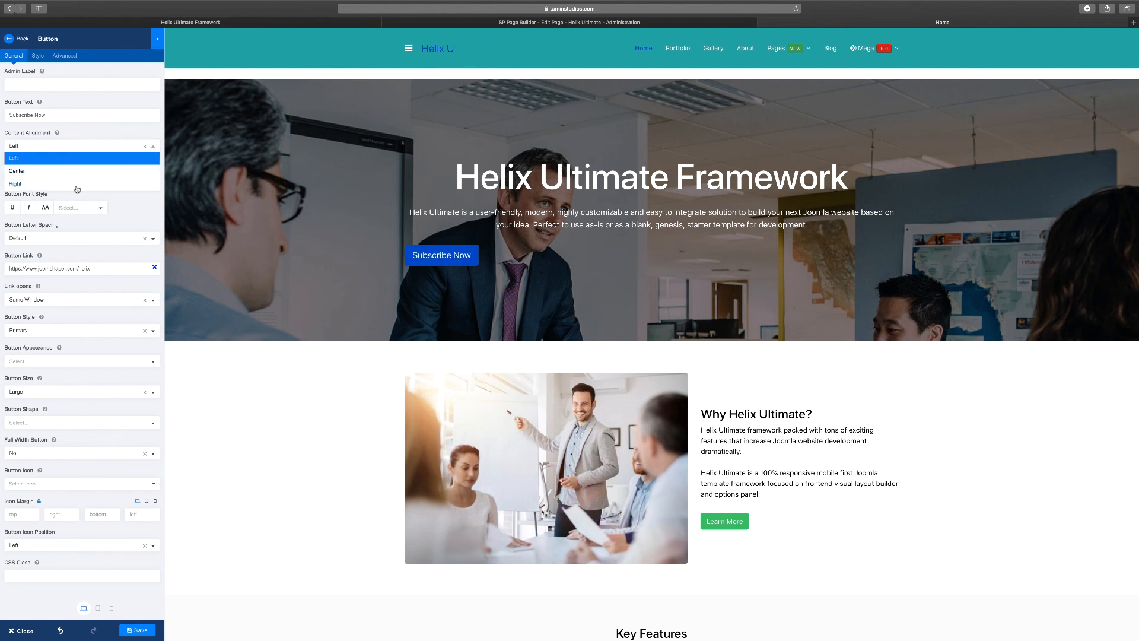
click(14, 183)
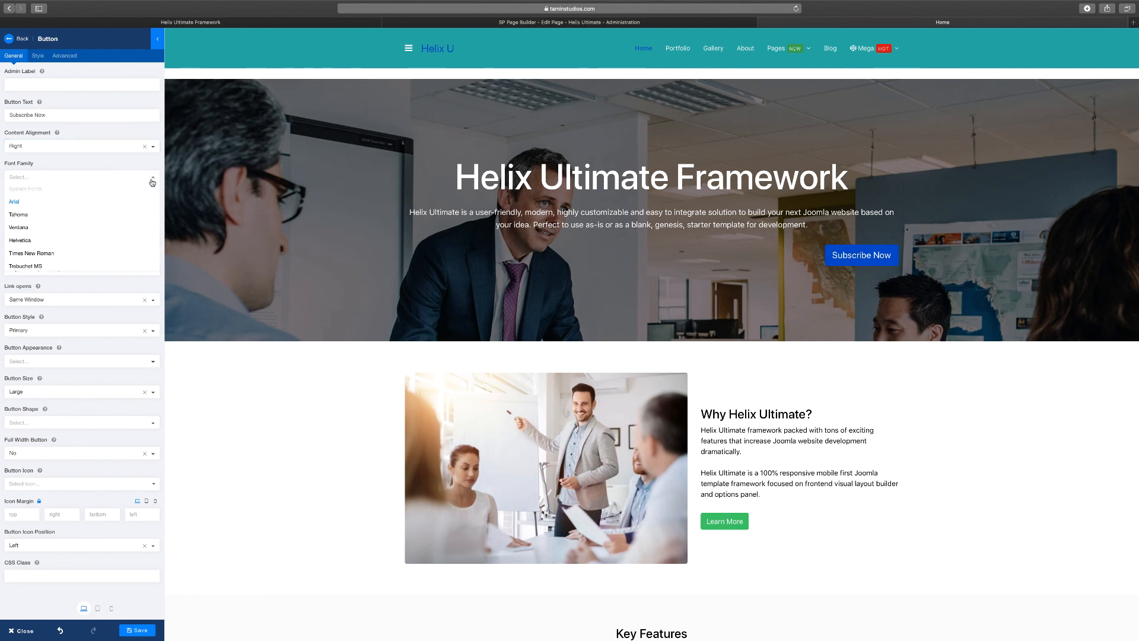
click(18, 38)
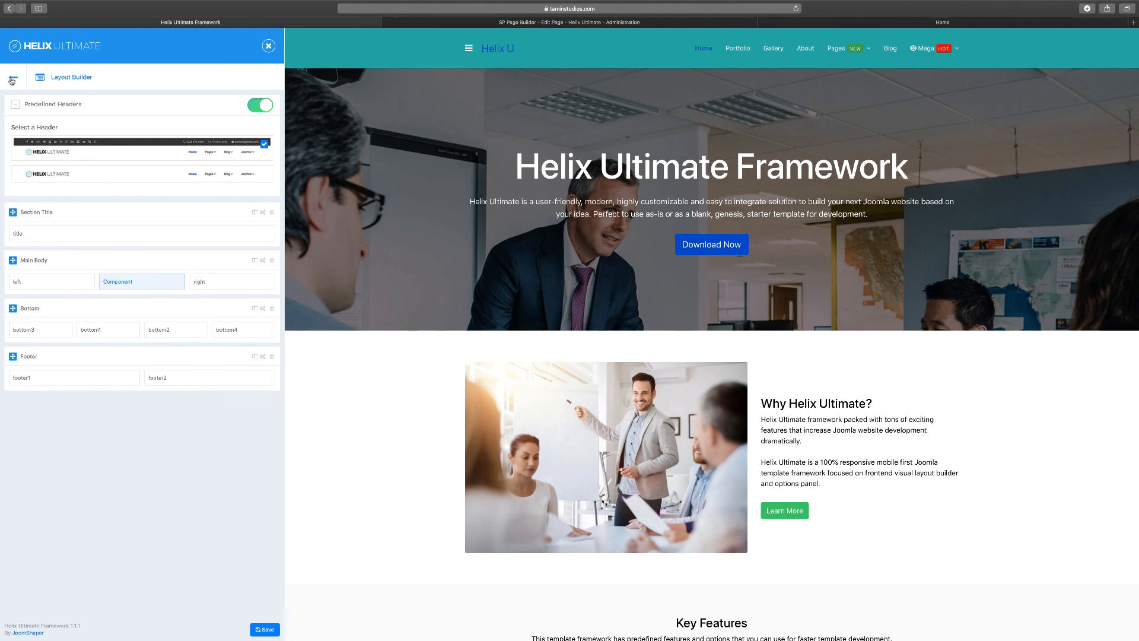
click(12, 80)
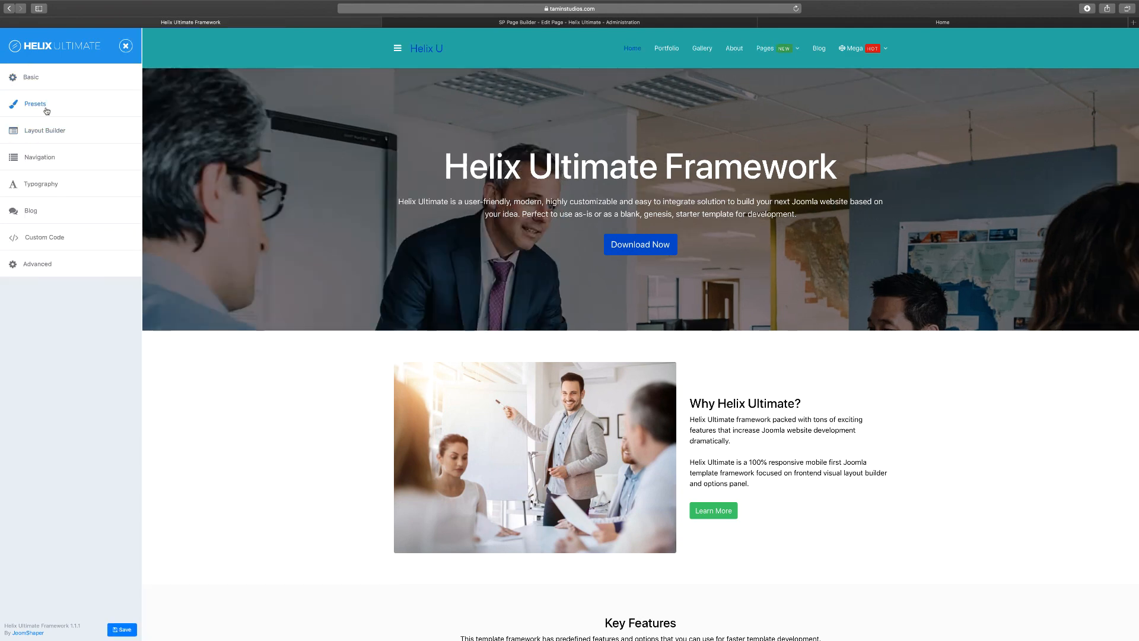
mouse_move(40, 156)
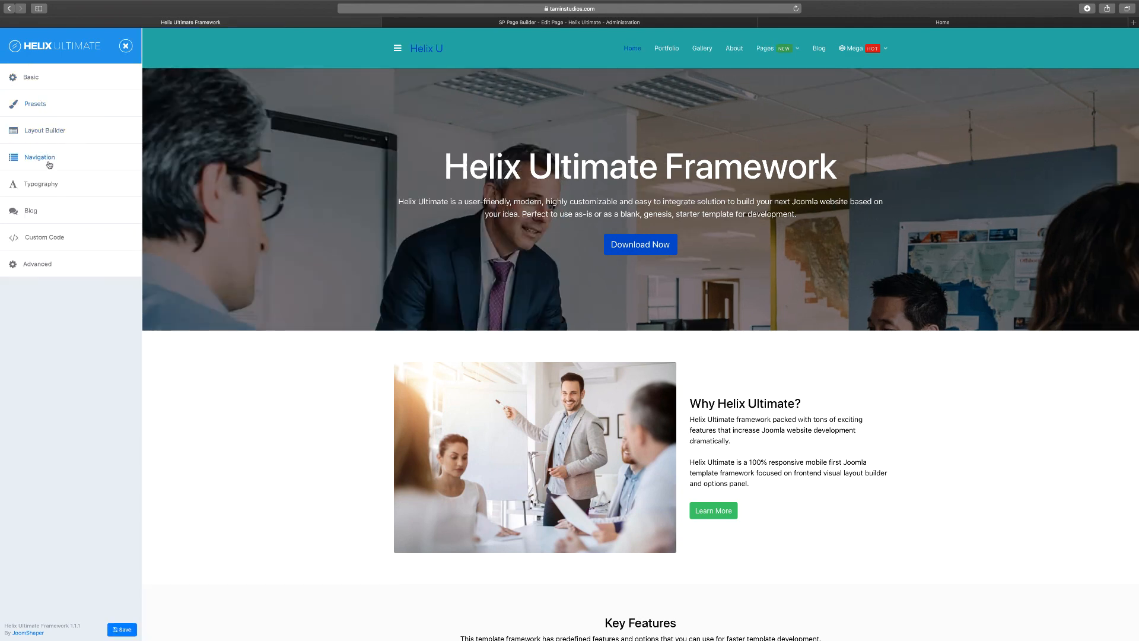
mouse_move(41, 184)
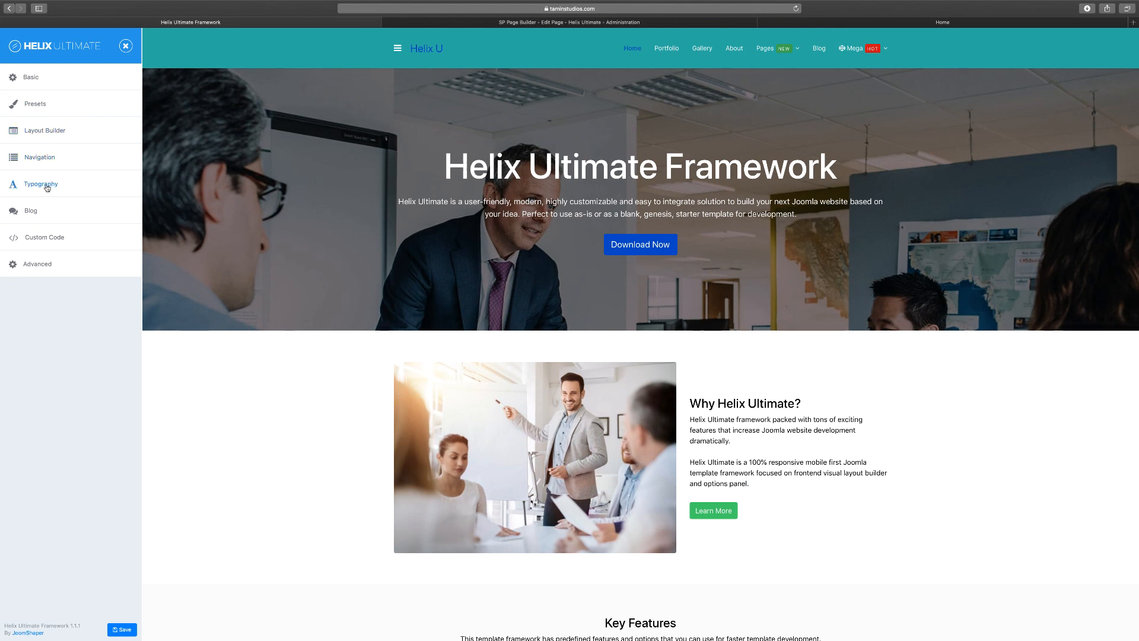
click(41, 184)
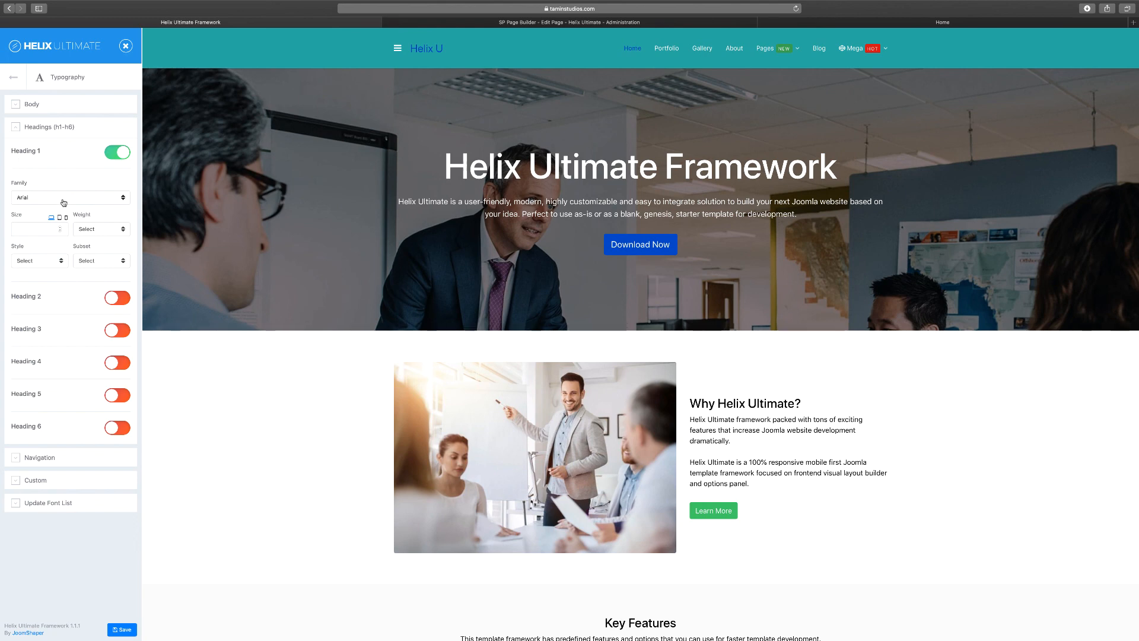
click(560, 22)
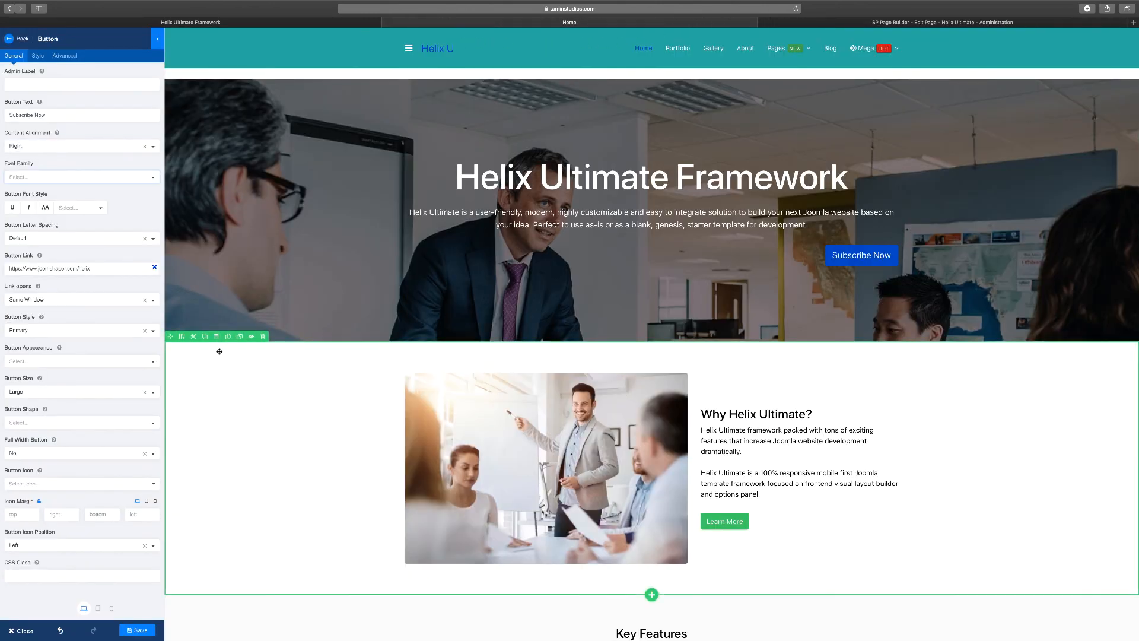
click(80, 177)
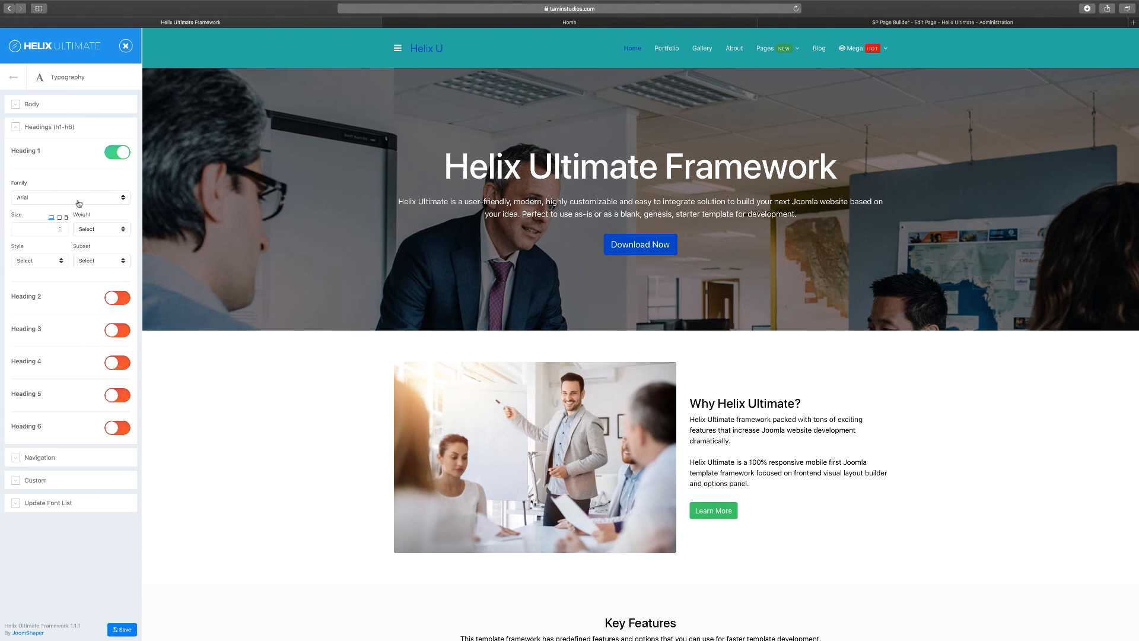
click(639, 244)
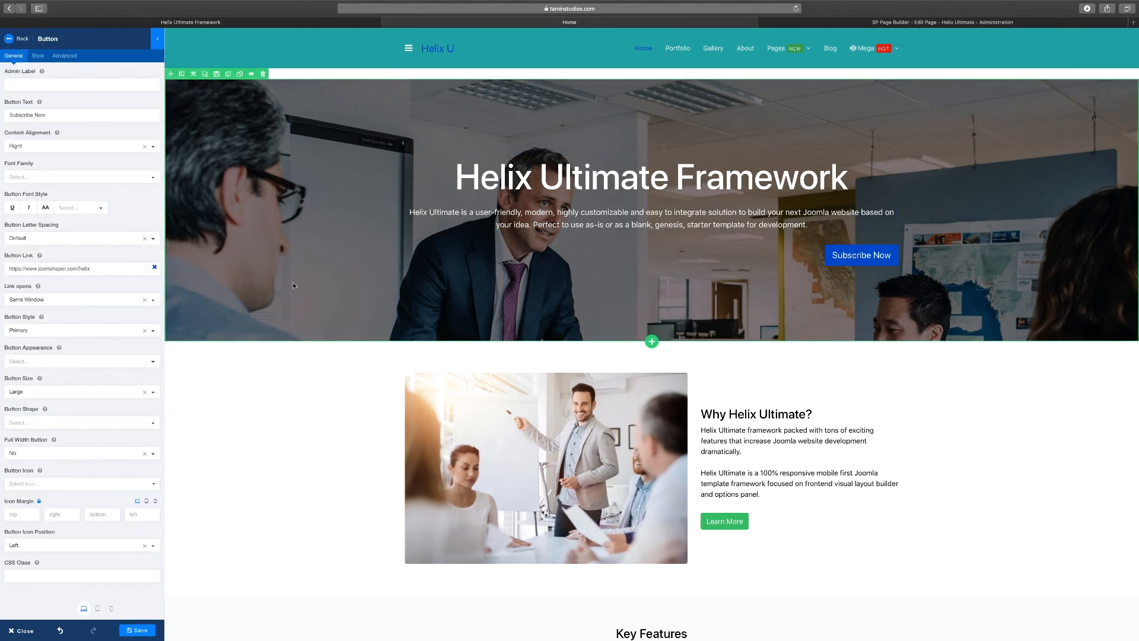
Center the Subscribe Now button, give it a thin Tahoma font, and confirm its link
click(80, 177)
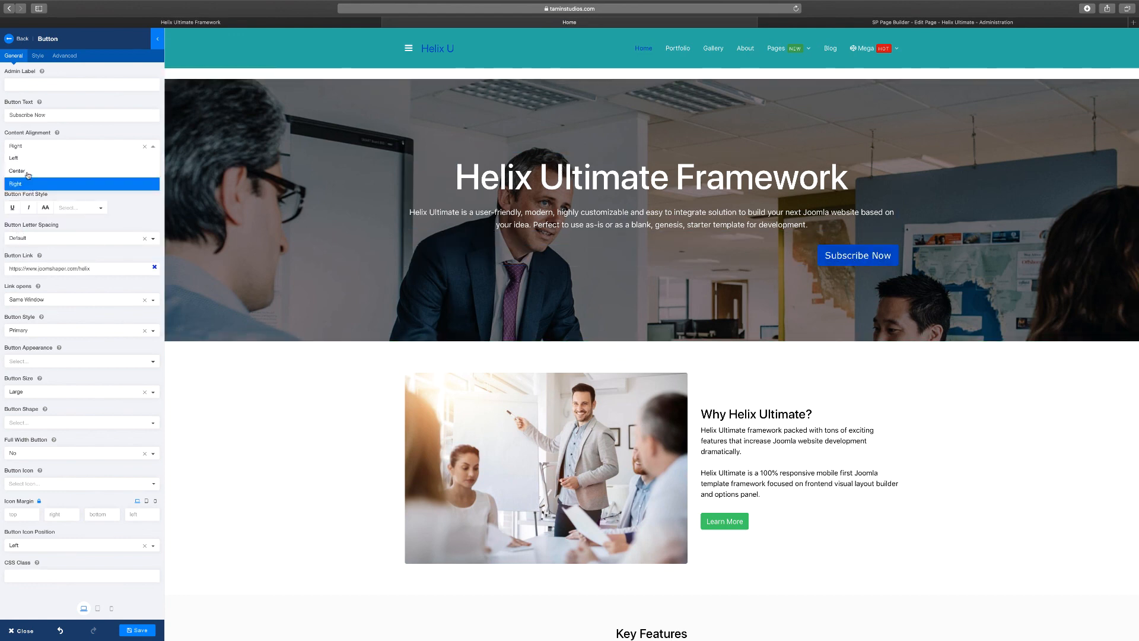
click(17, 171)
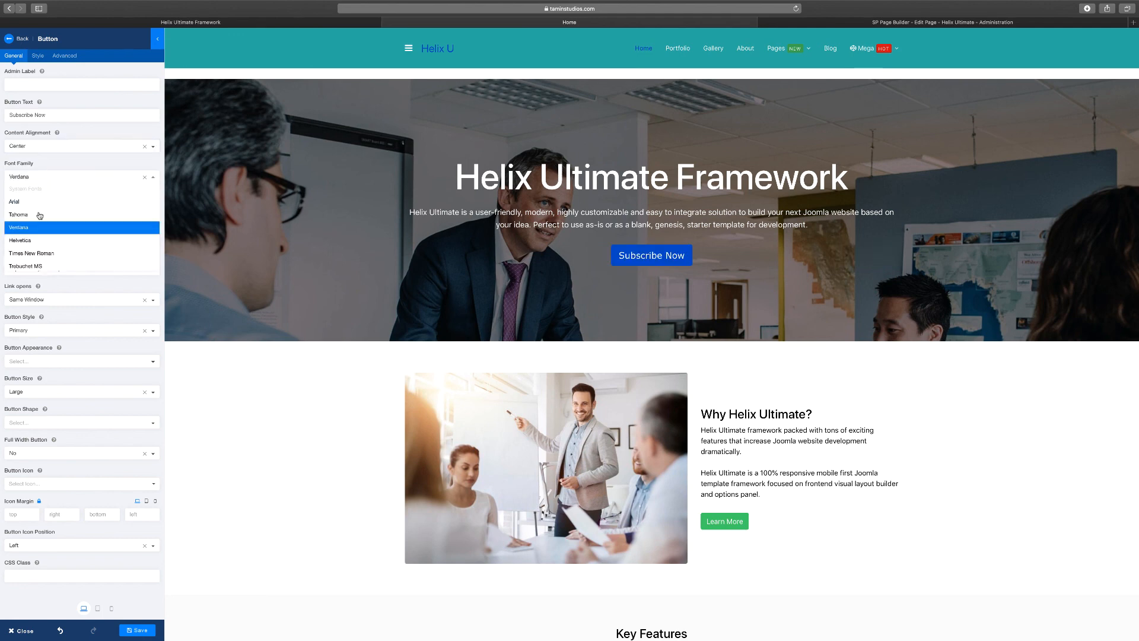
click(17, 214)
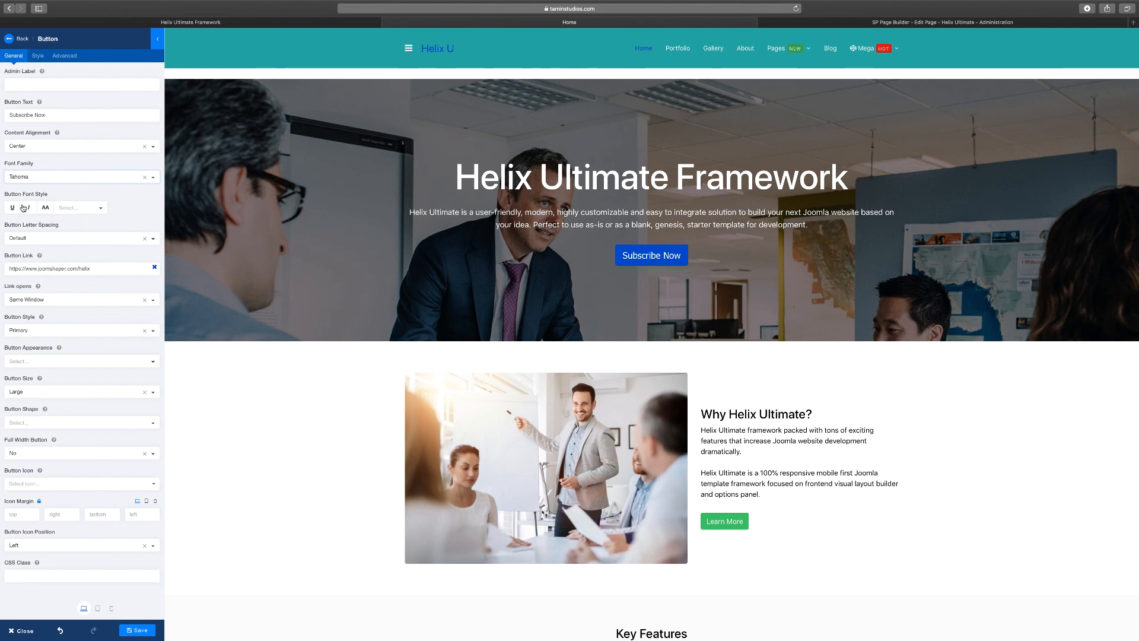
click(80, 207)
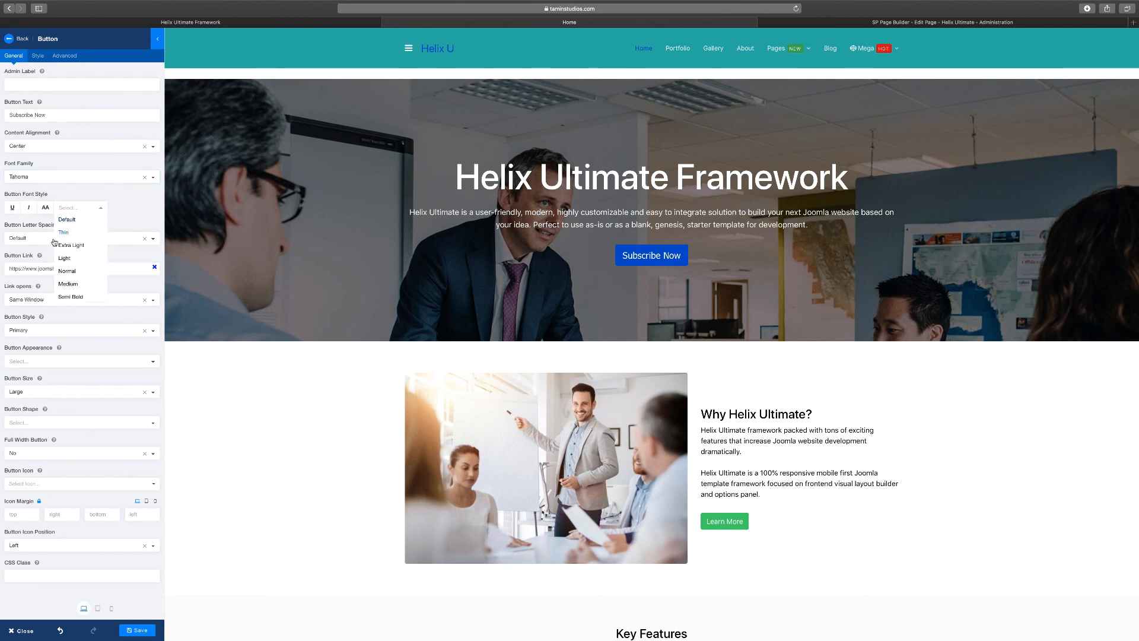
click(64, 233)
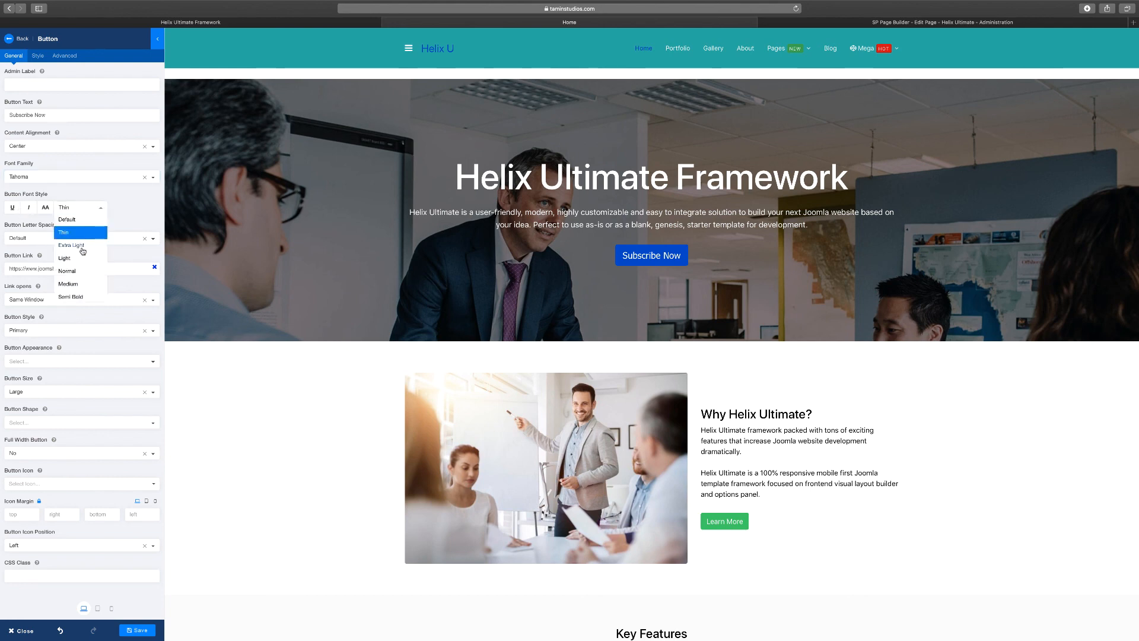
click(71, 245)
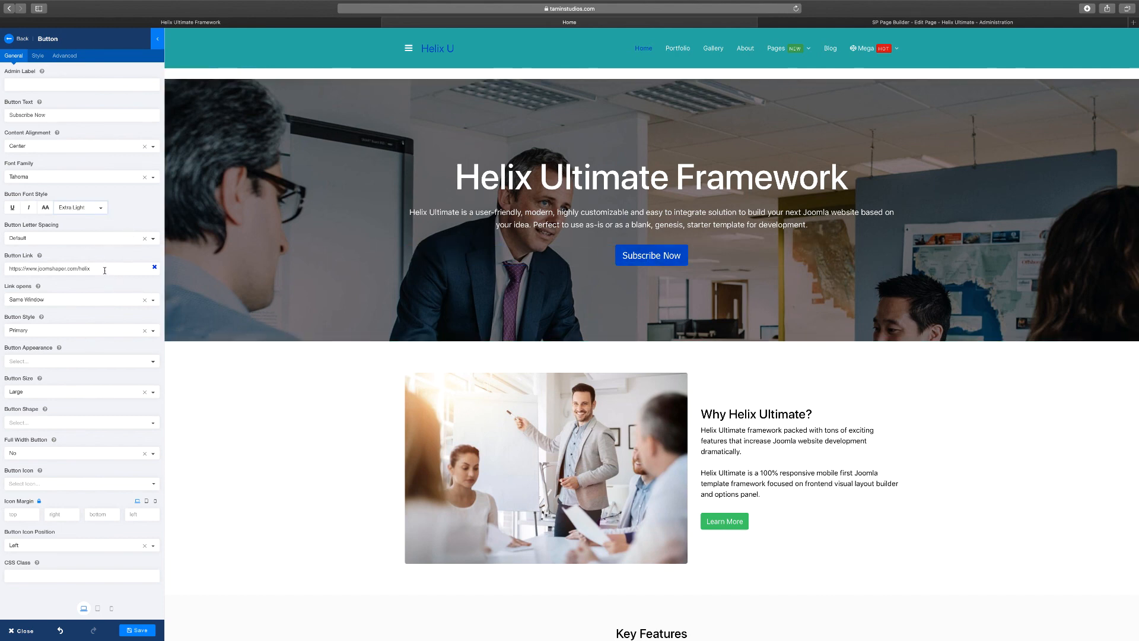
click(651, 255)
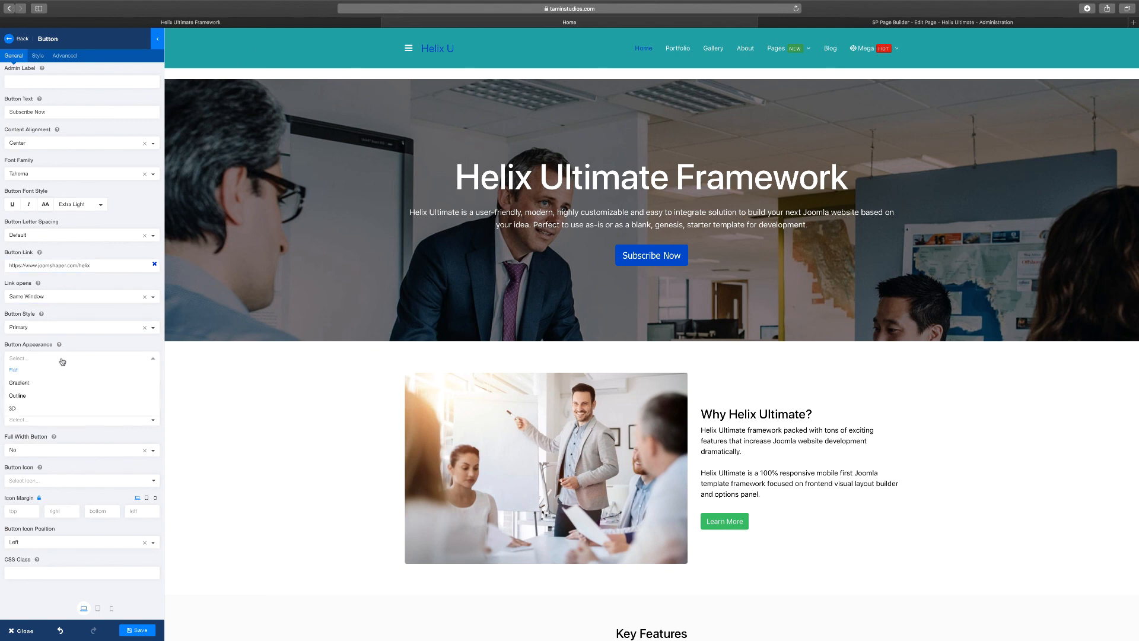
Settle on Flat appearance and Large size after previewing Outline, 3D and Extra Small
click(20, 383)
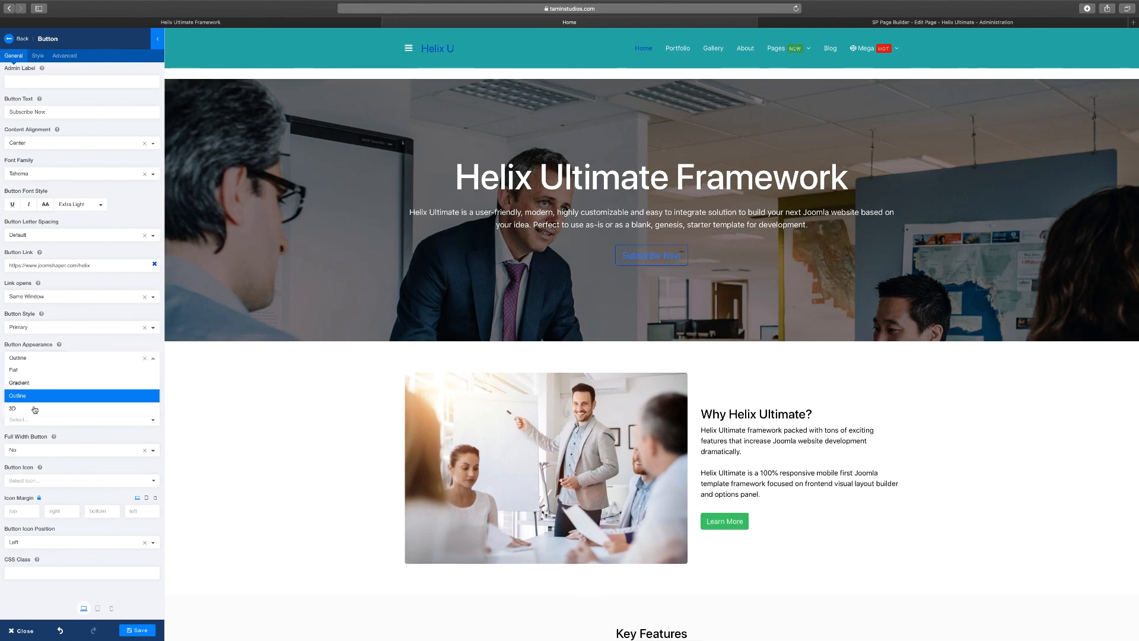
click(12, 407)
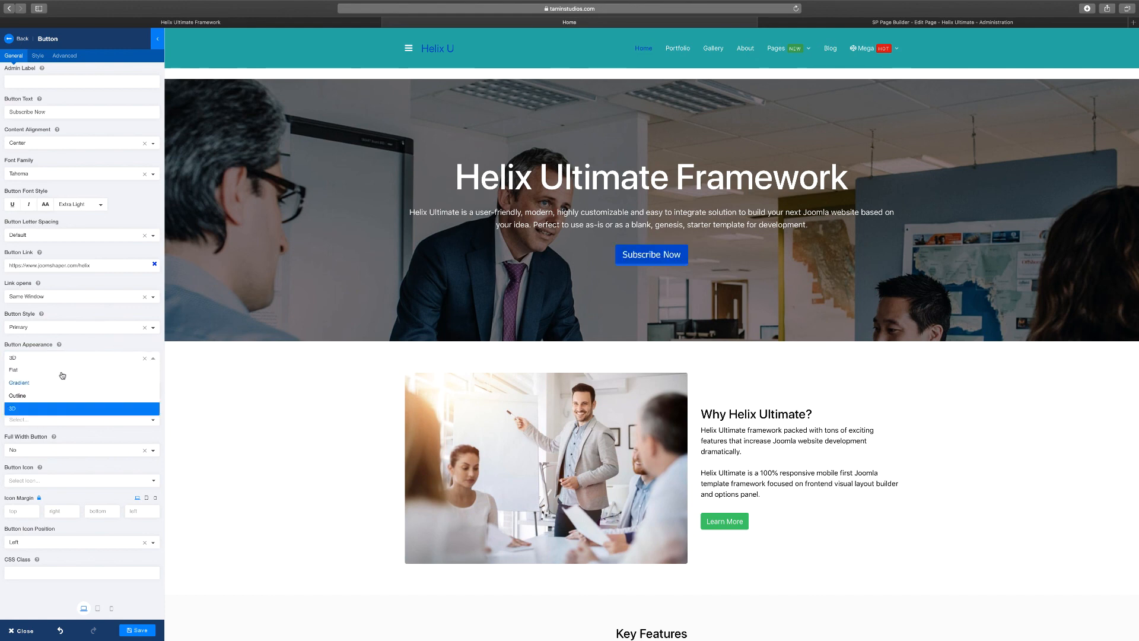
click(13, 369)
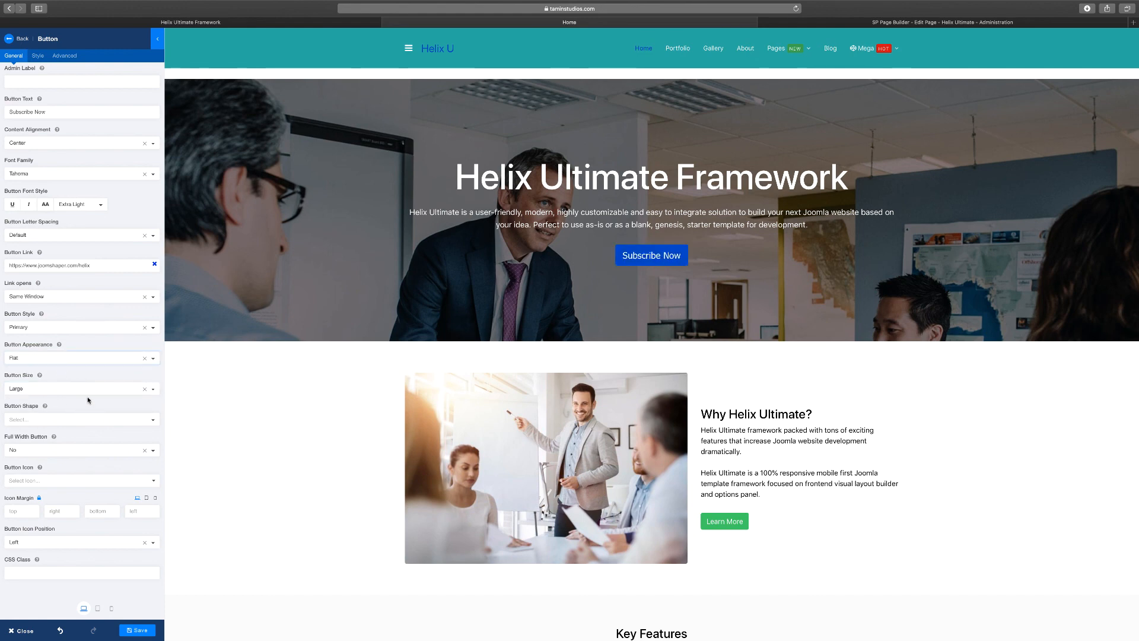
click(80, 388)
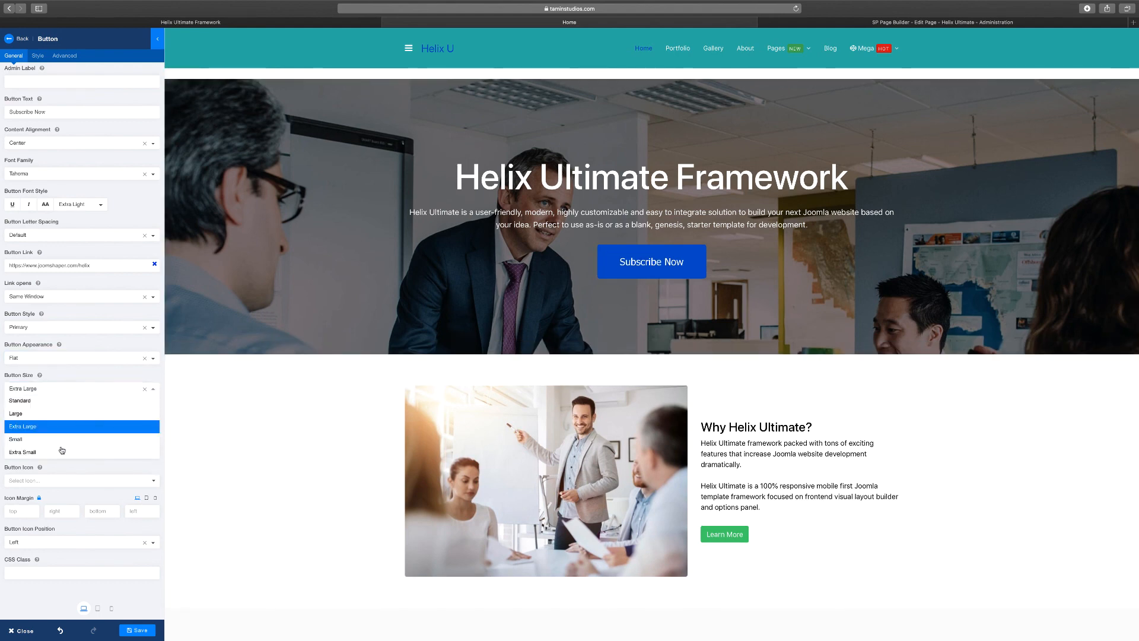
click(22, 451)
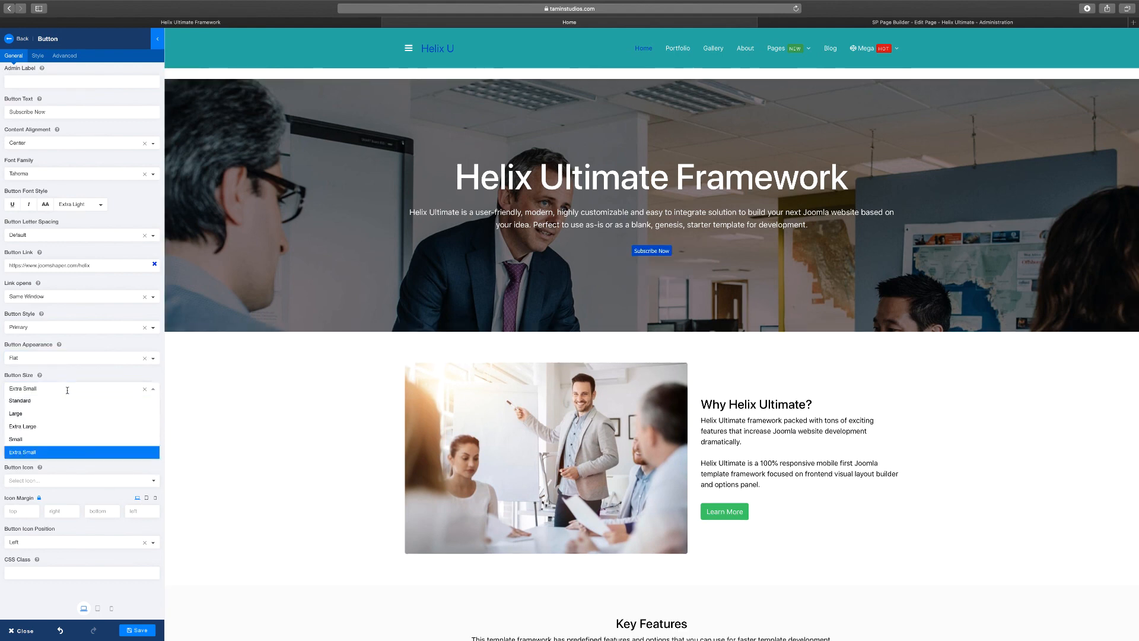
mouse_move(19, 401)
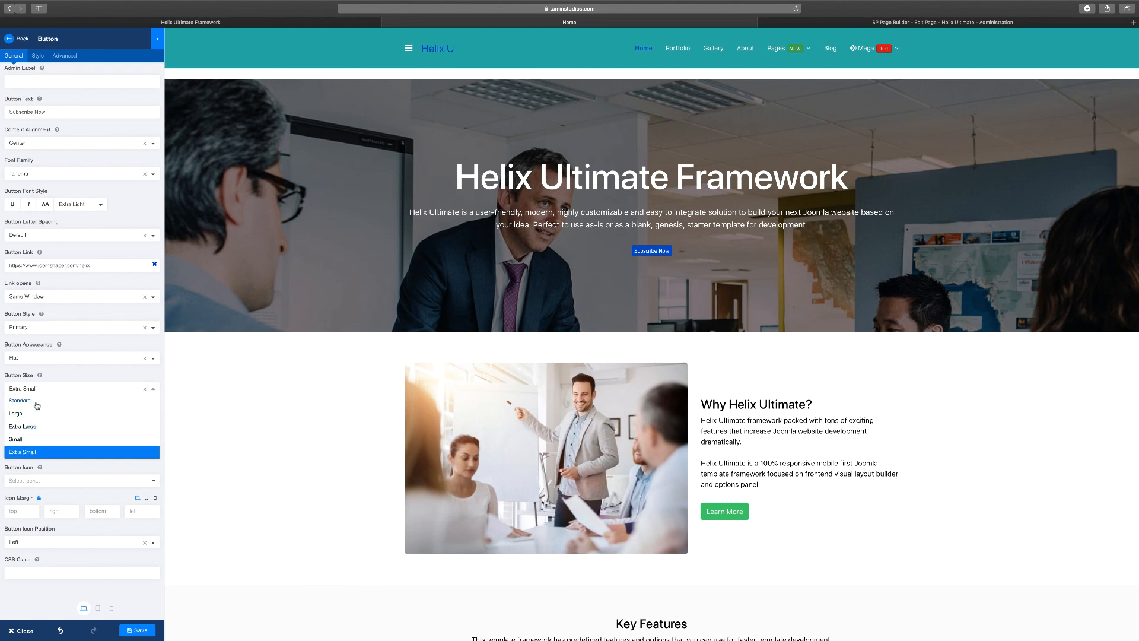
click(16, 414)
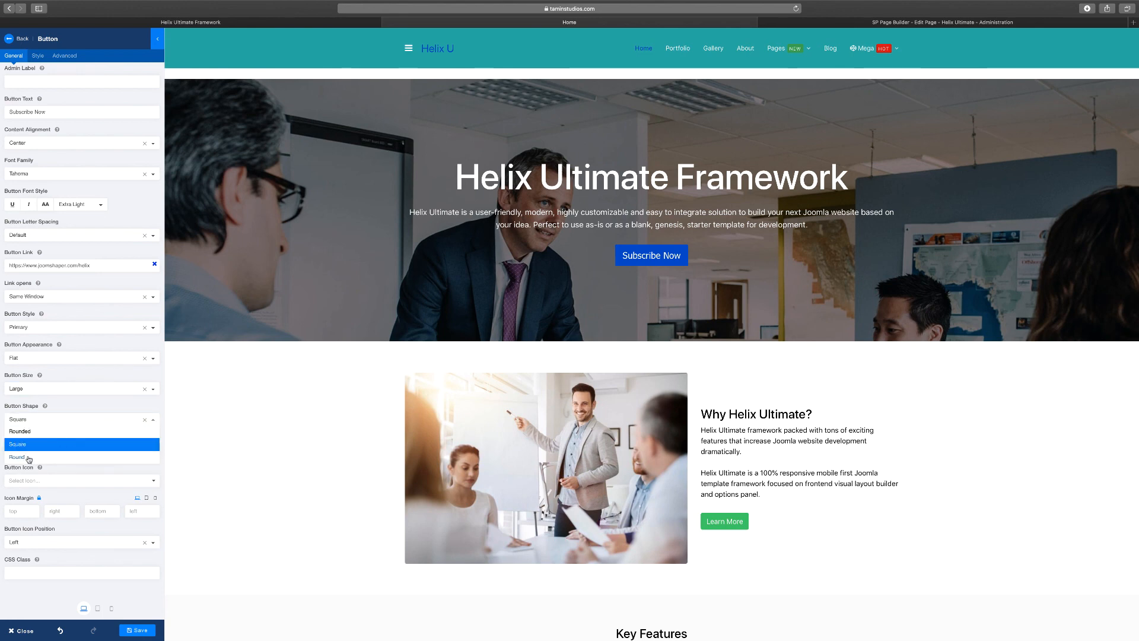
Round the button shape, keep normal width, and remove the trial right-side area-chart icon
click(17, 457)
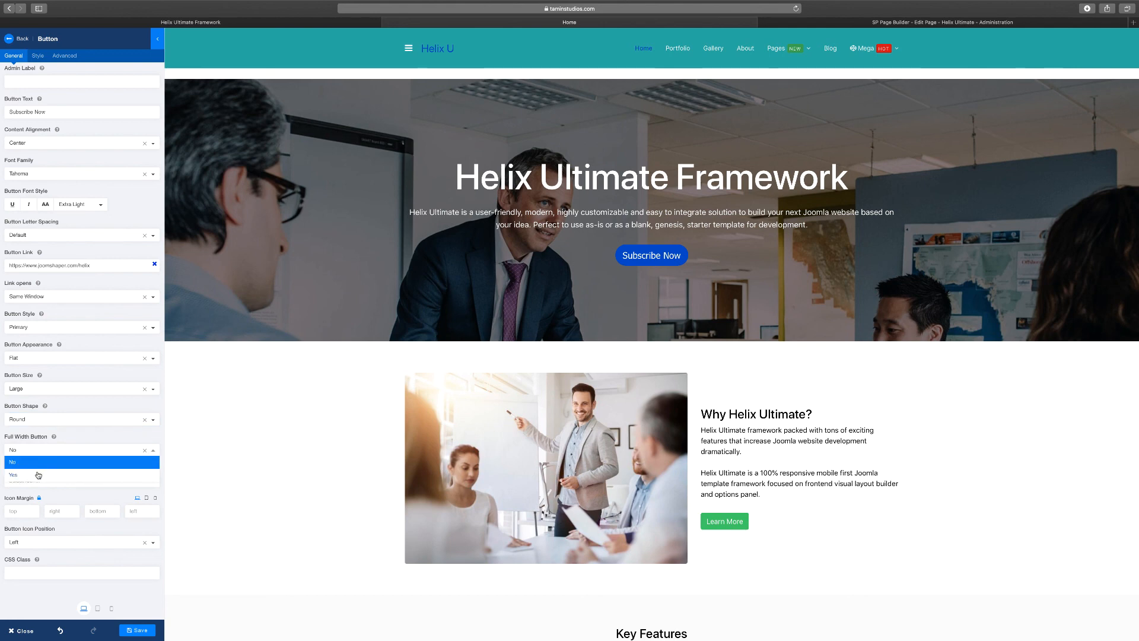
click(13, 475)
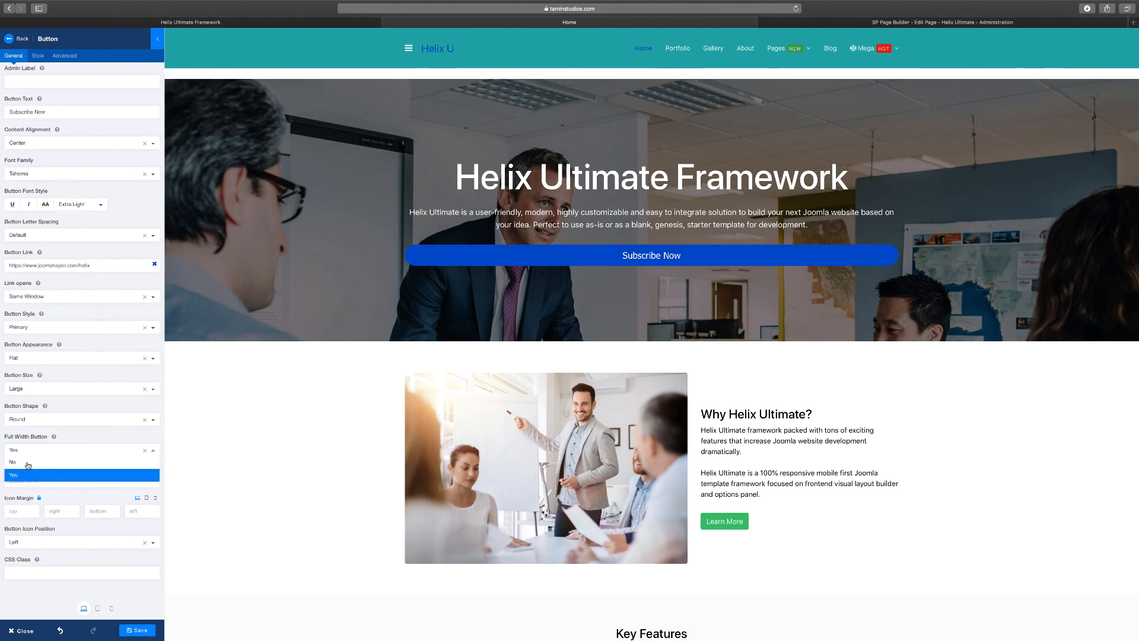
click(13, 462)
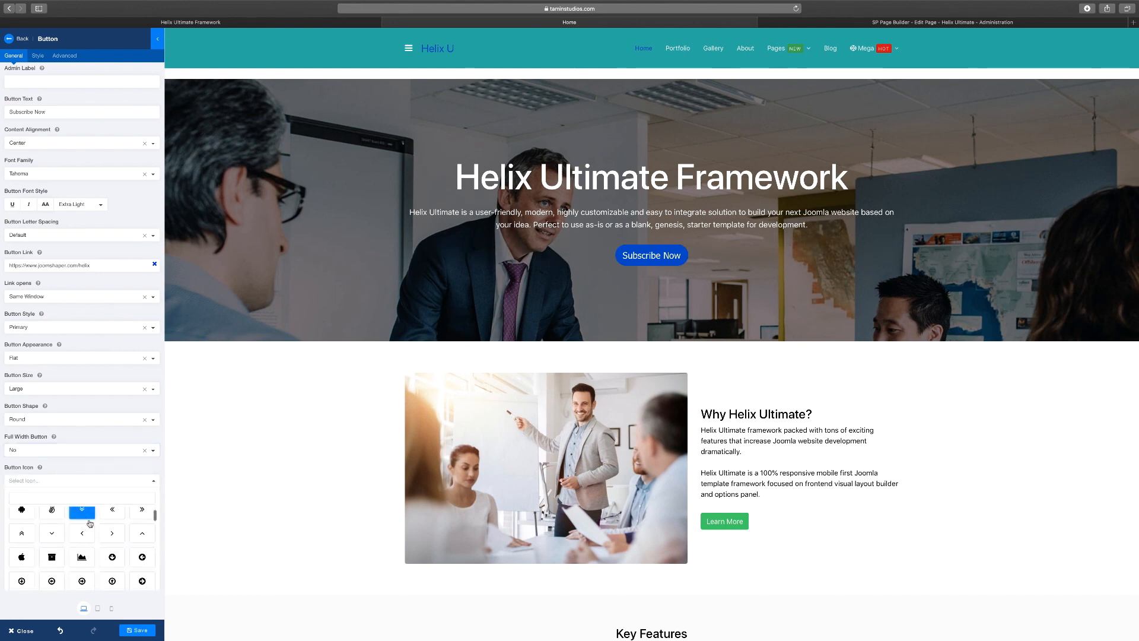
click(81, 556)
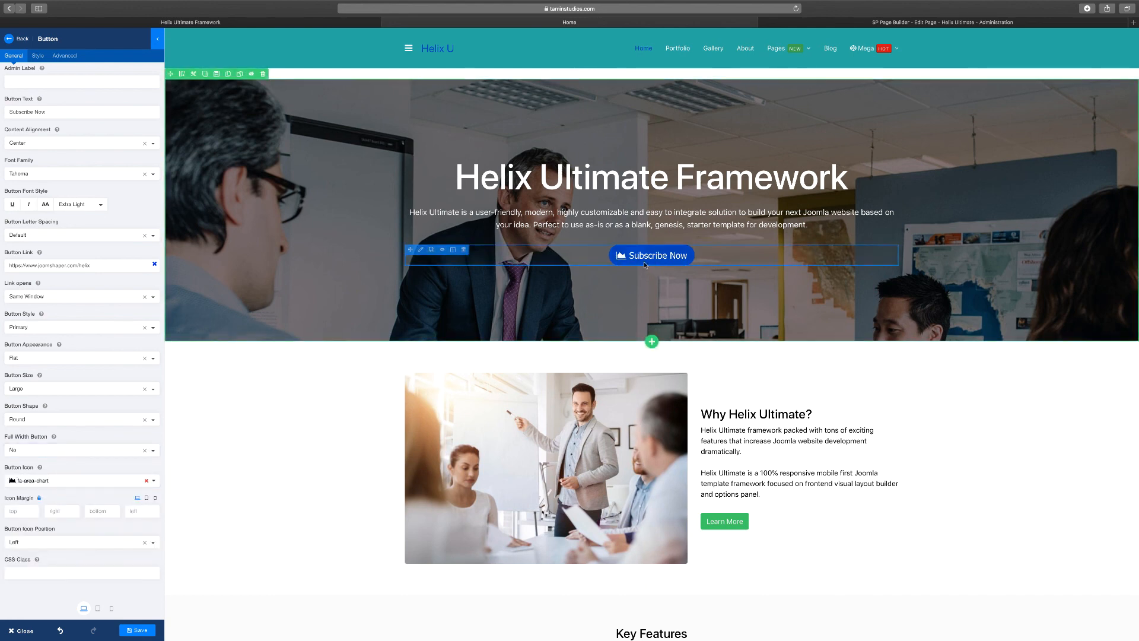
click(80, 541)
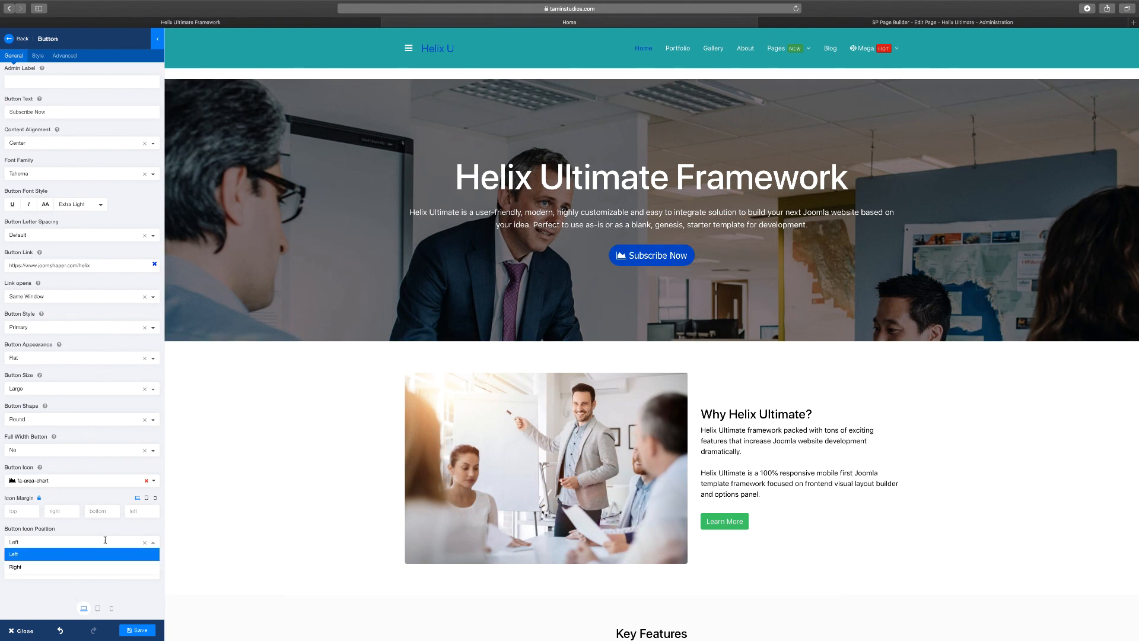
click(14, 567)
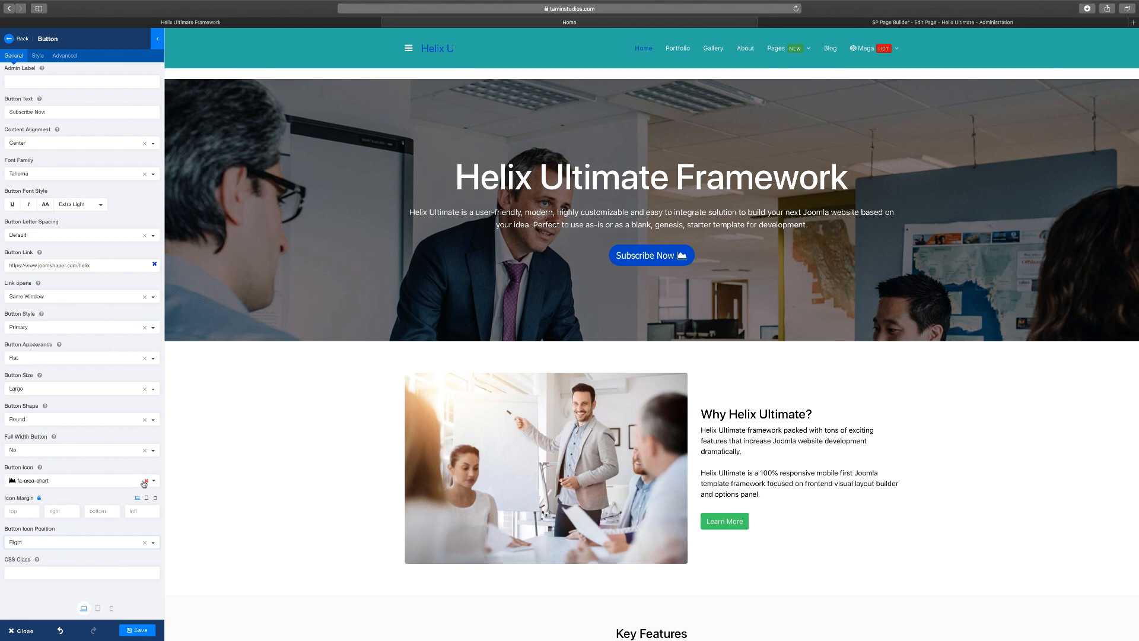
click(145, 480)
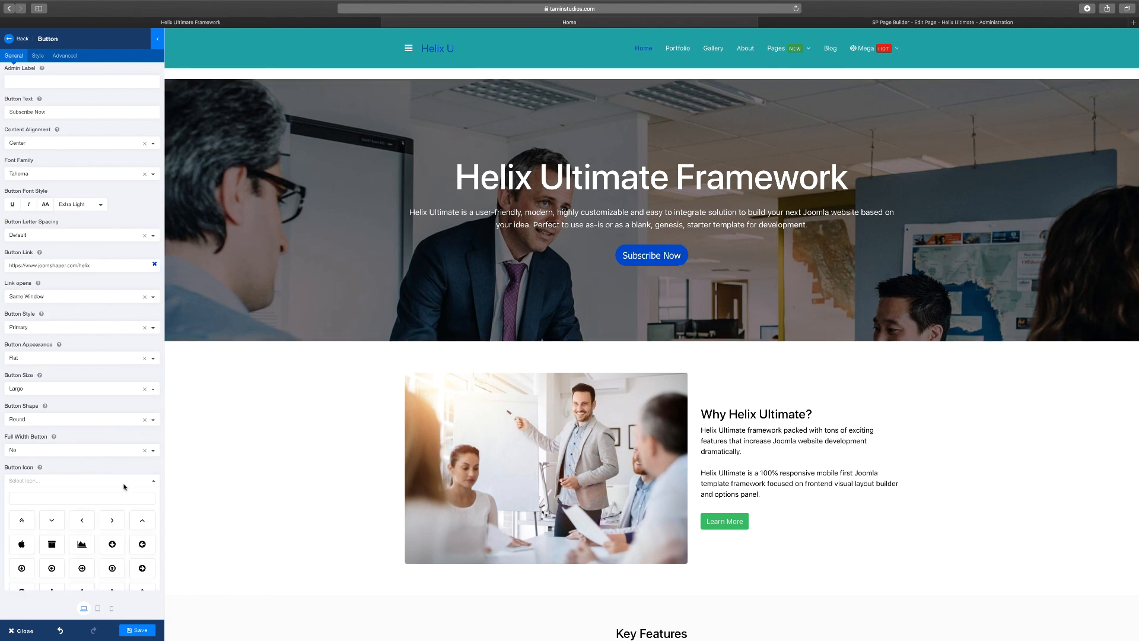
Scroll to the lower button options and begin entering the icon's top margin
scroll(down, 3)
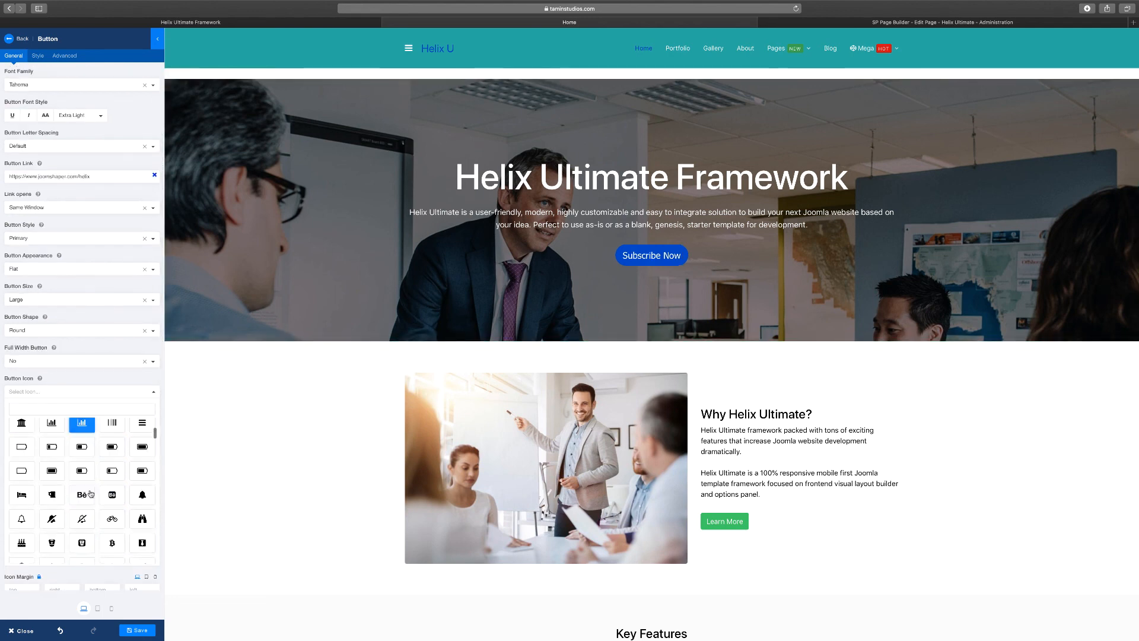
scroll(down, 3)
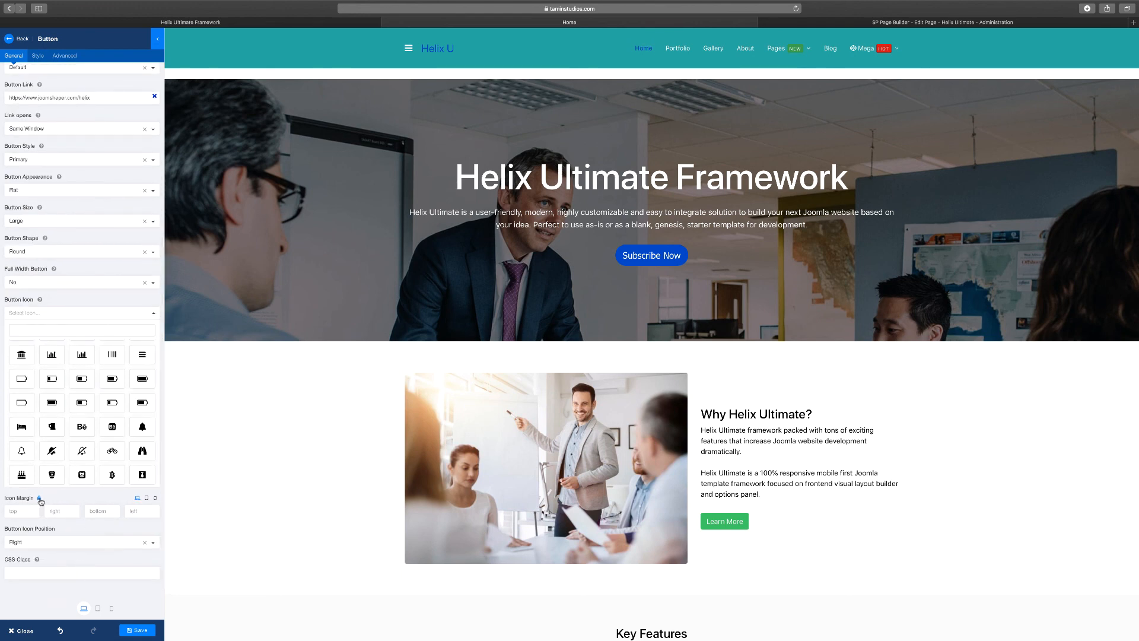
click(19, 511)
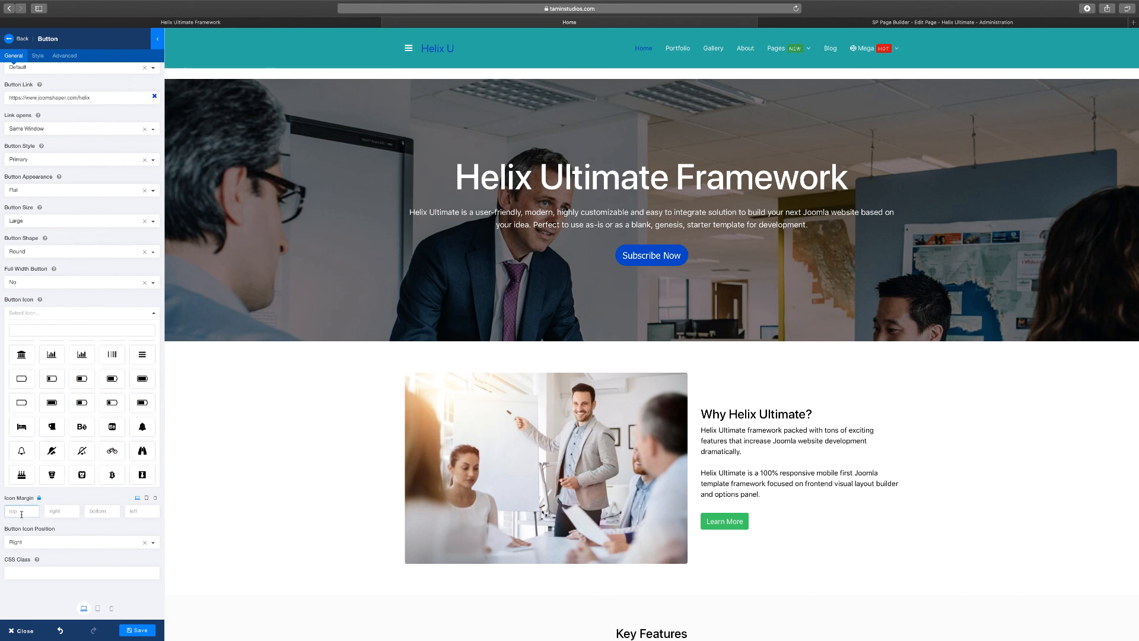
click(62, 511)
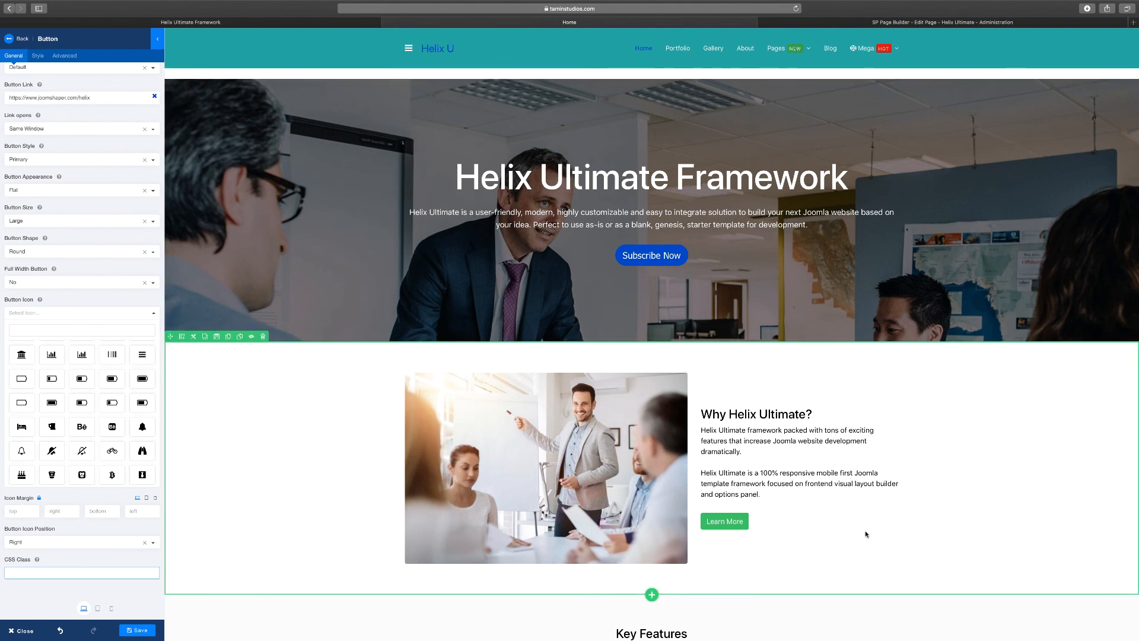
Remove img1.jpg from the Why Helix Ultimate image addon
click(786, 440)
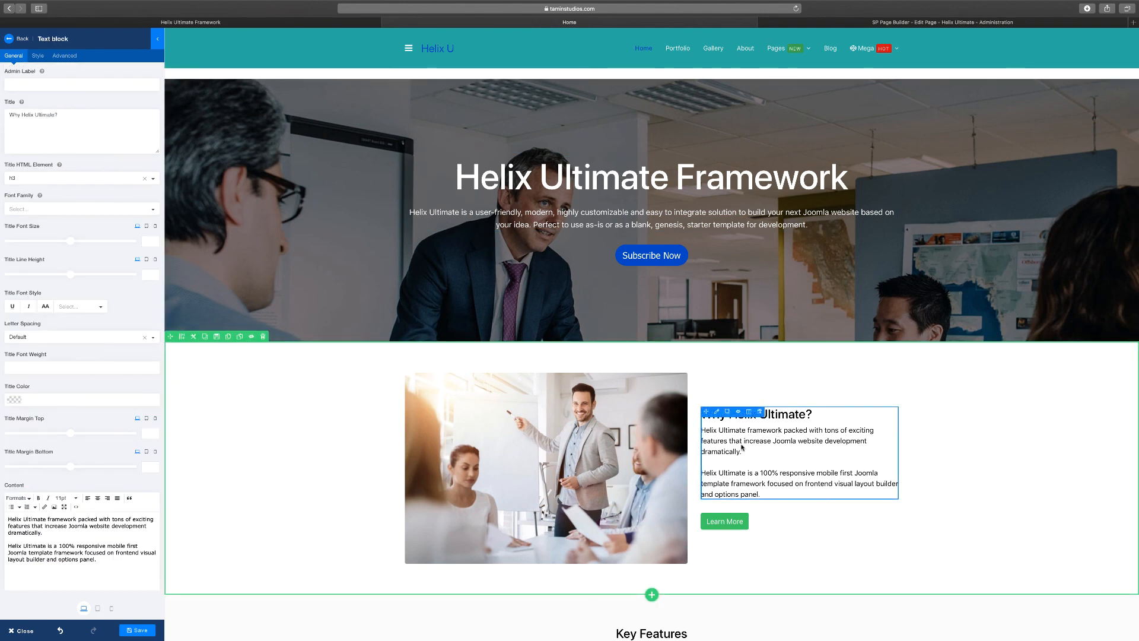
click(545, 467)
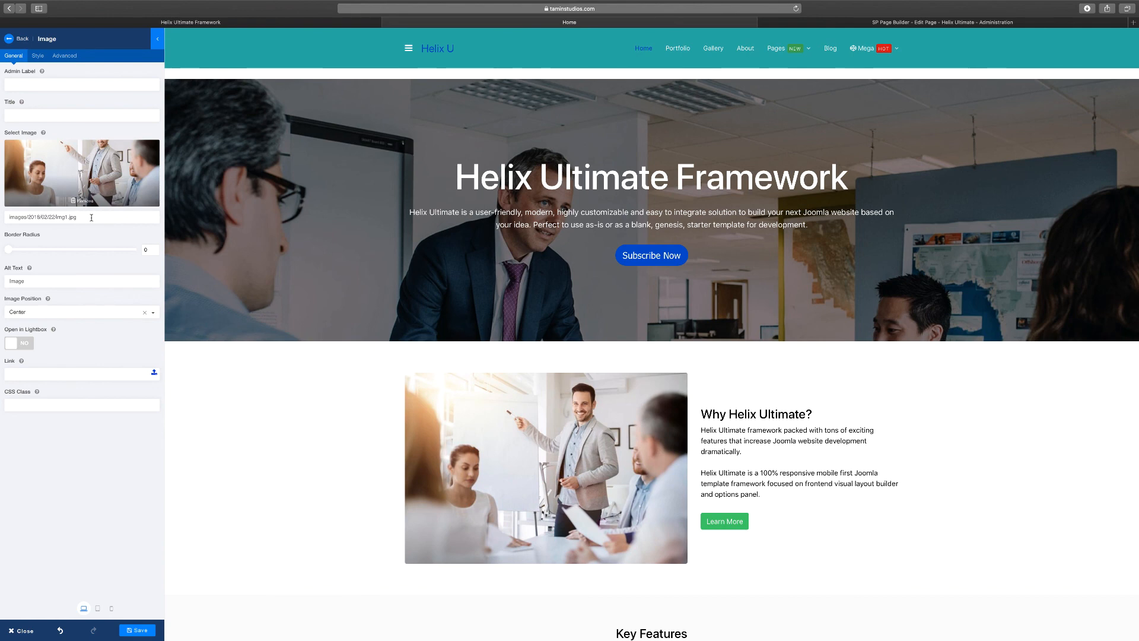
mouse_move(93, 206)
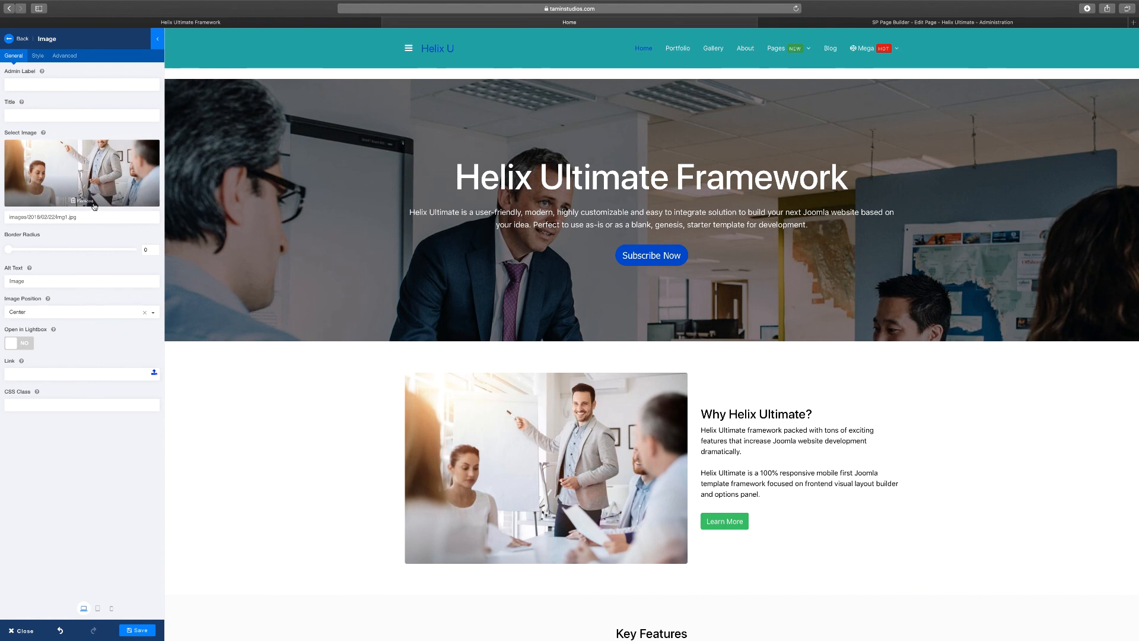
click(82, 201)
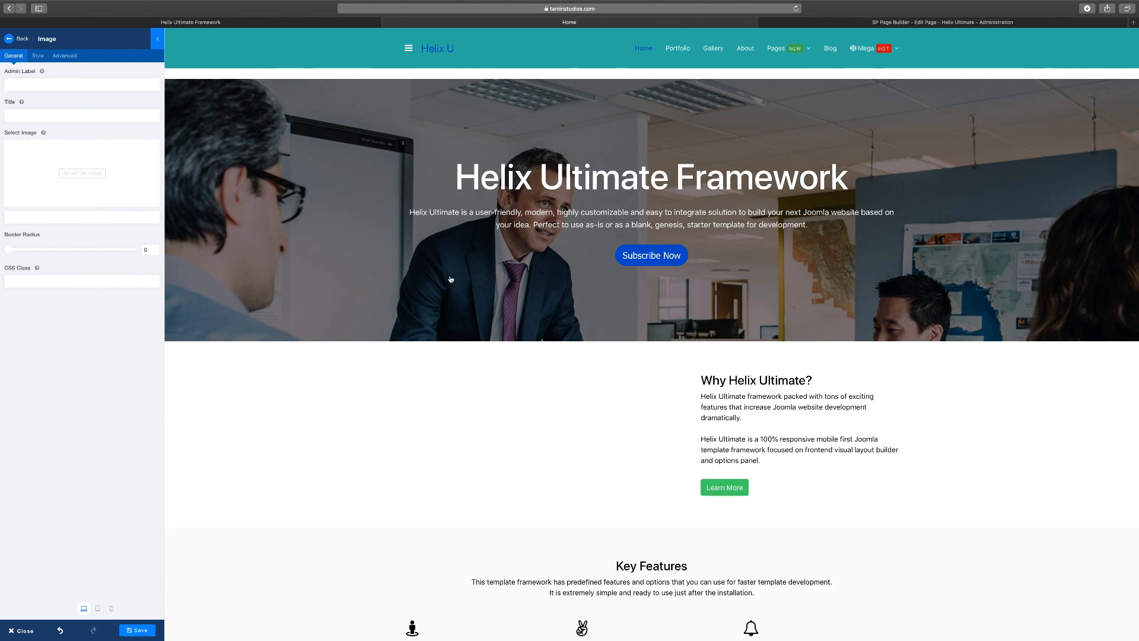
Insert img2.jpg from the media library as the Why Helix Ultimate image
click(82, 173)
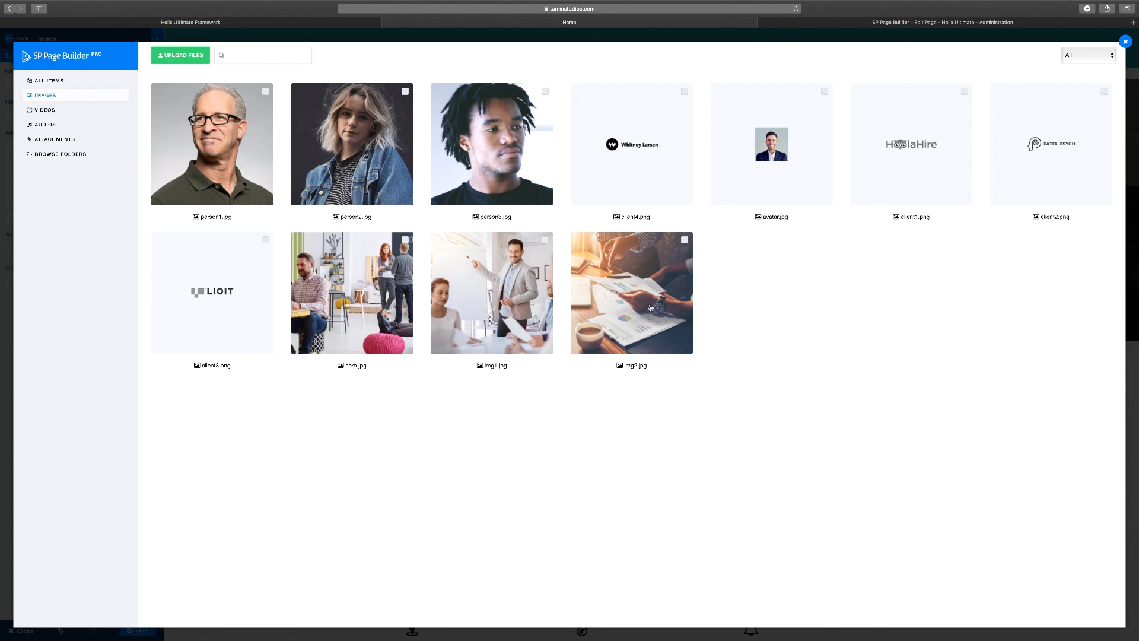
mouse_move(638, 296)
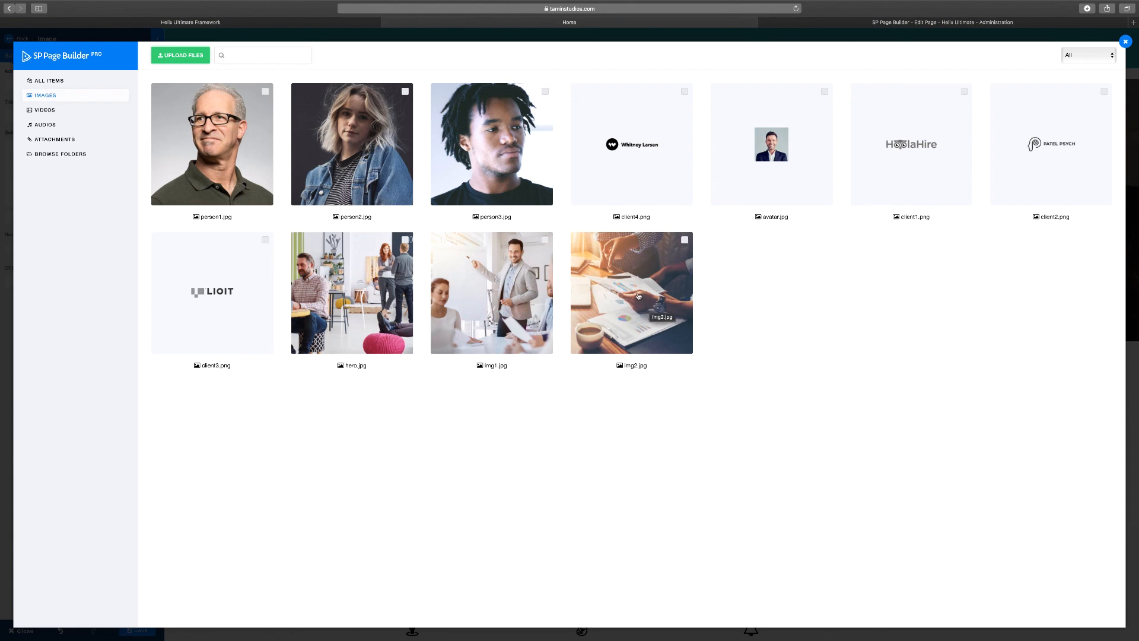
click(631, 292)
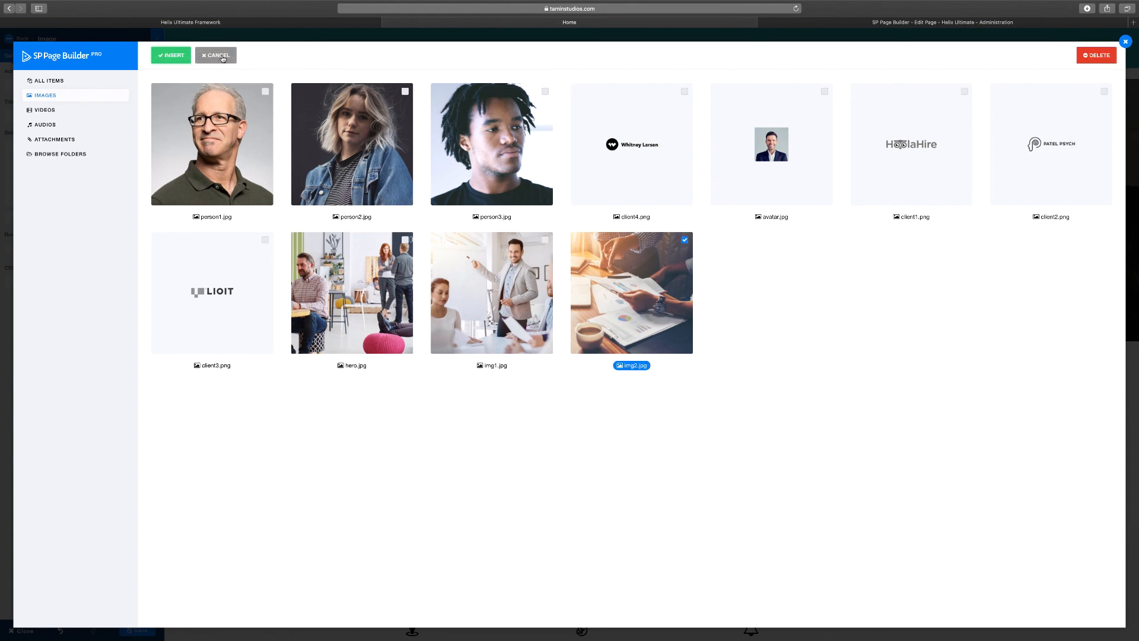
click(216, 55)
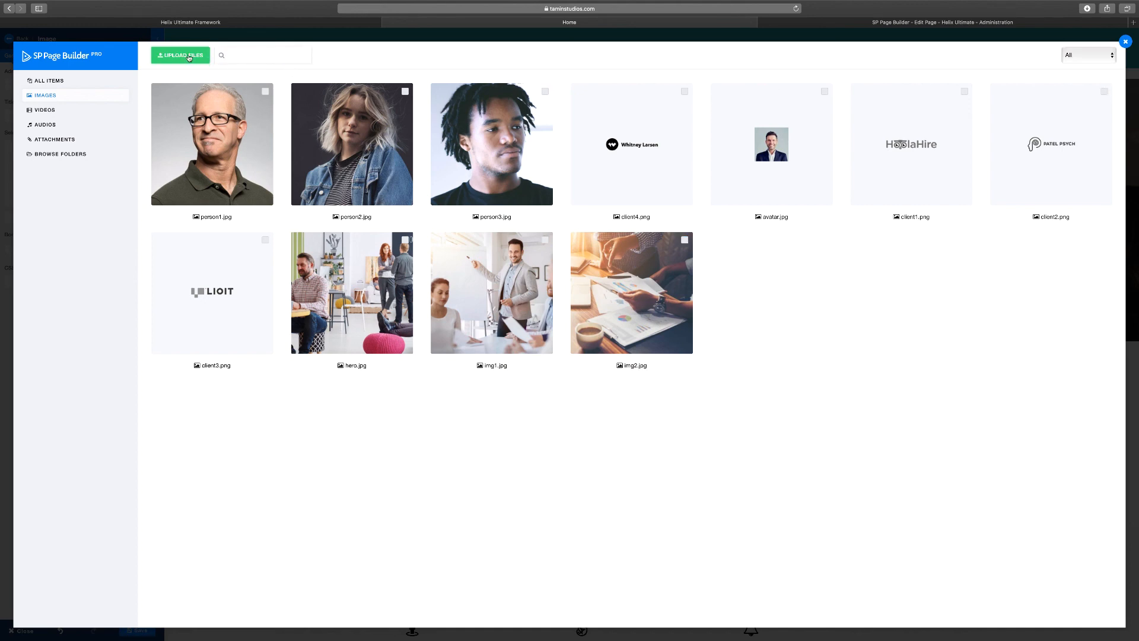
mouse_move(497, 348)
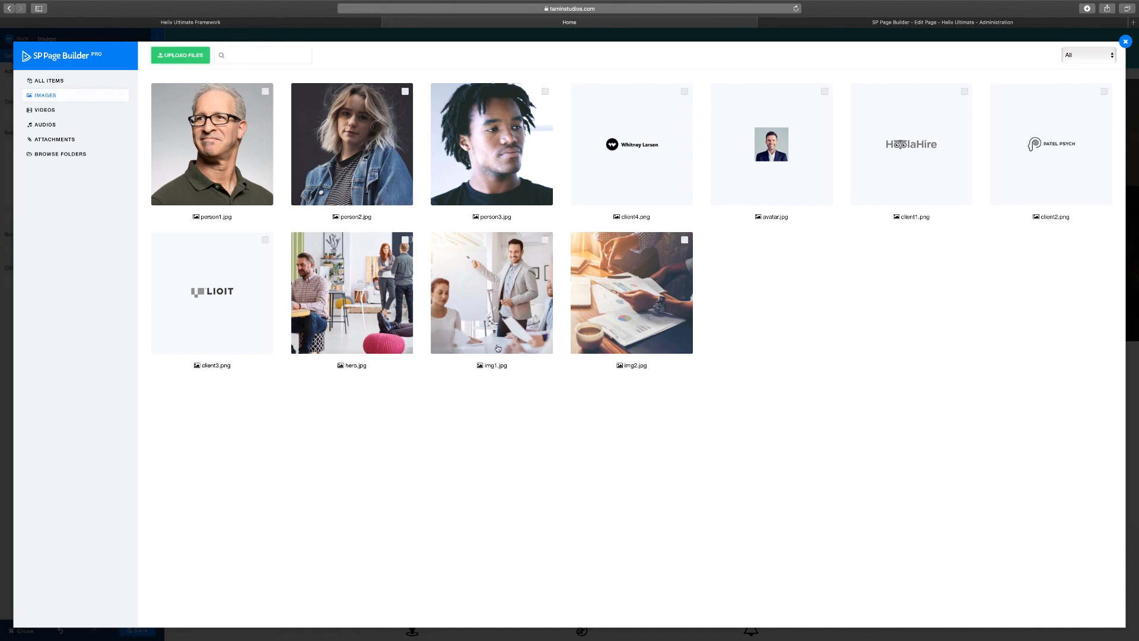
mouse_move(563, 321)
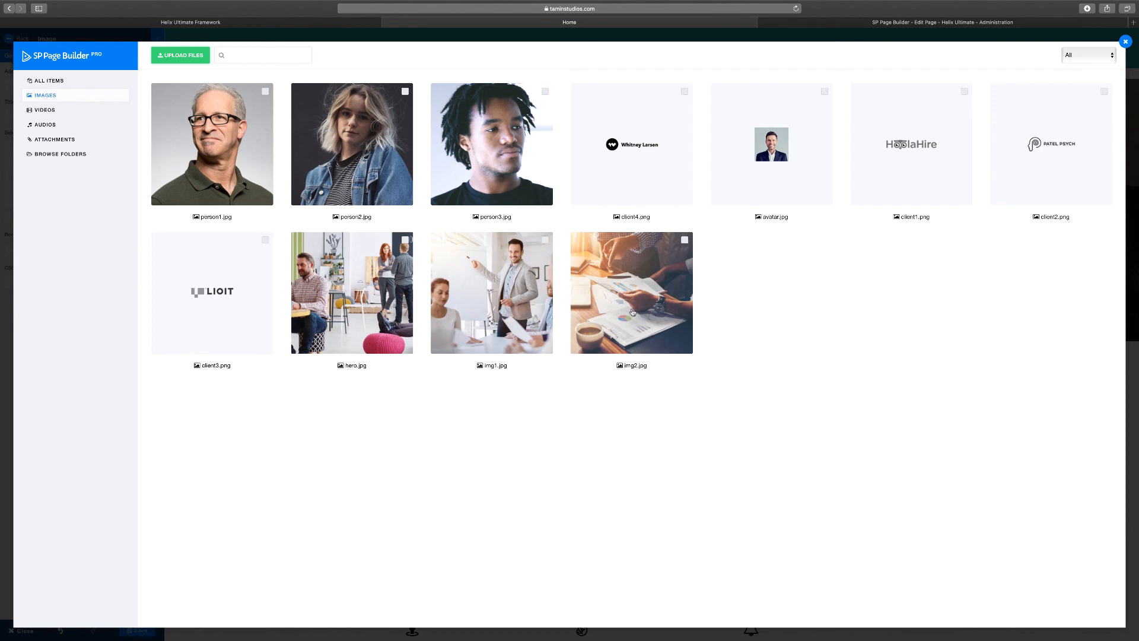
click(630, 292)
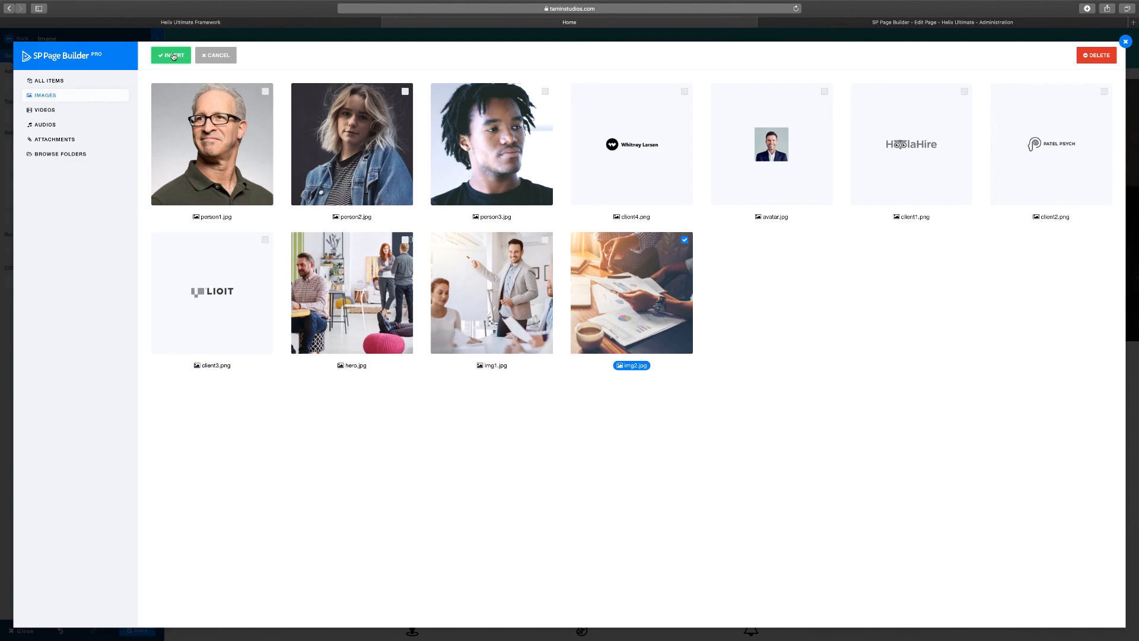
click(172, 55)
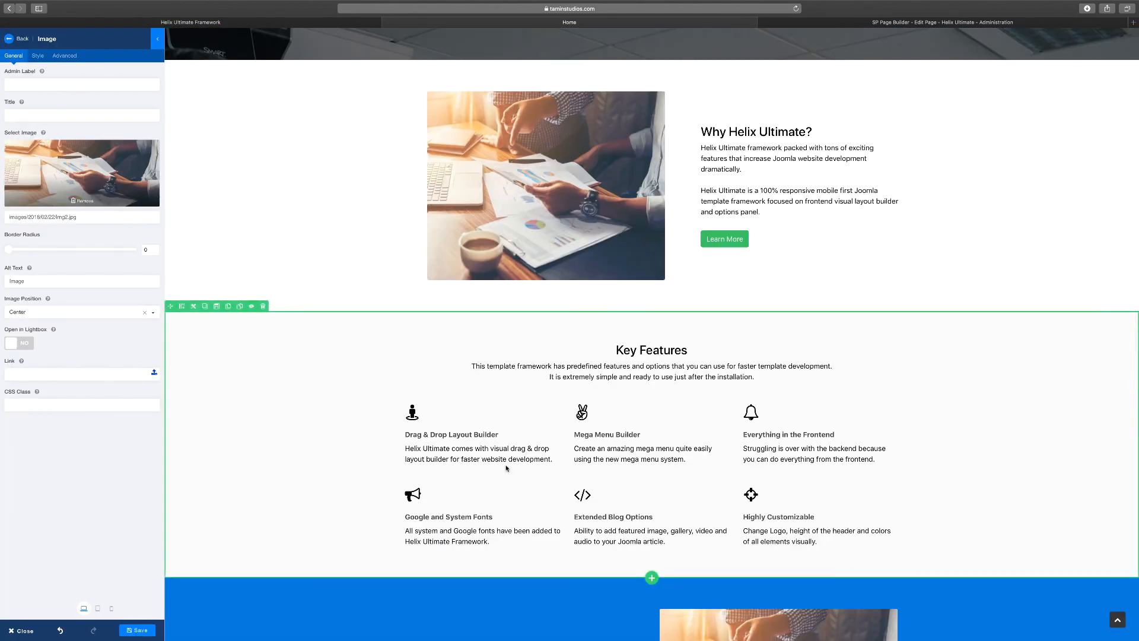
scroll(up, 3)
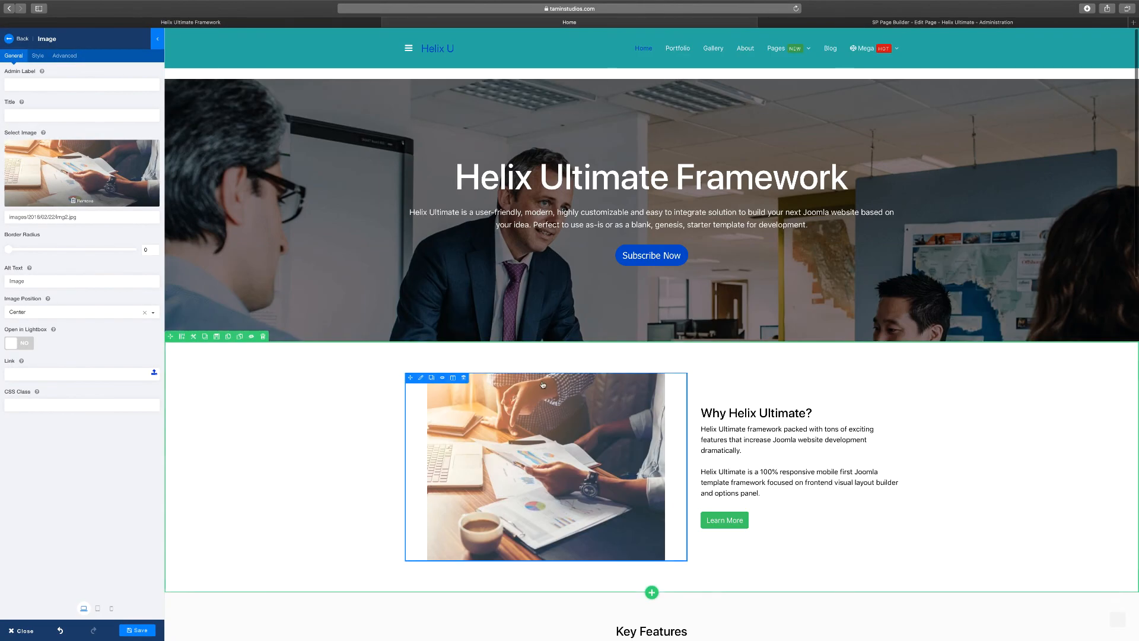
scroll(down, 3)
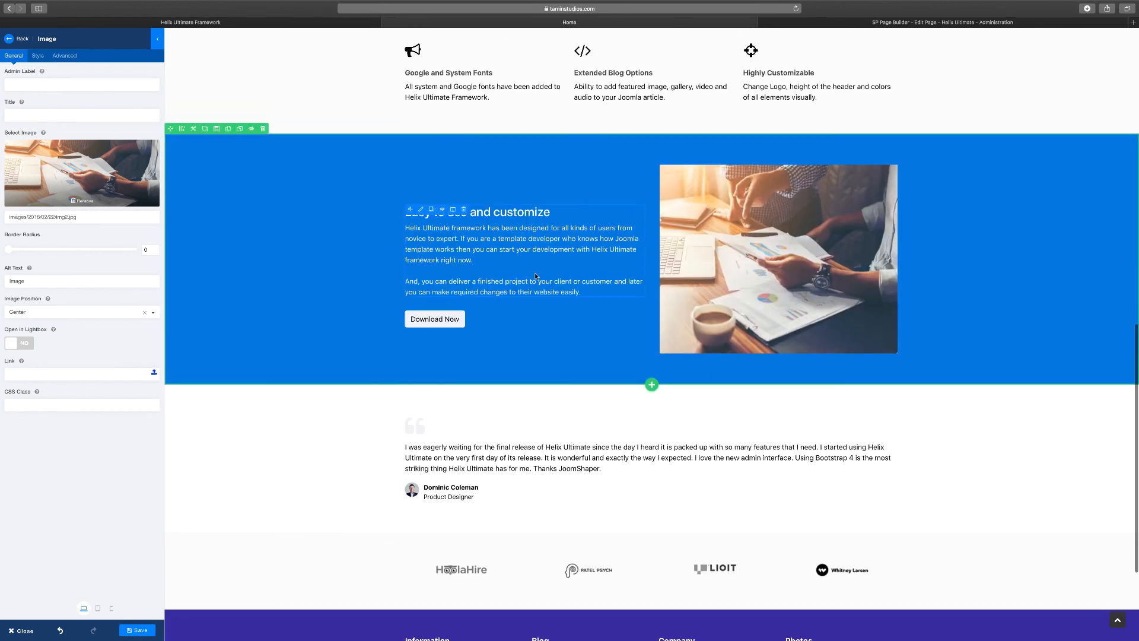
click(508, 243)
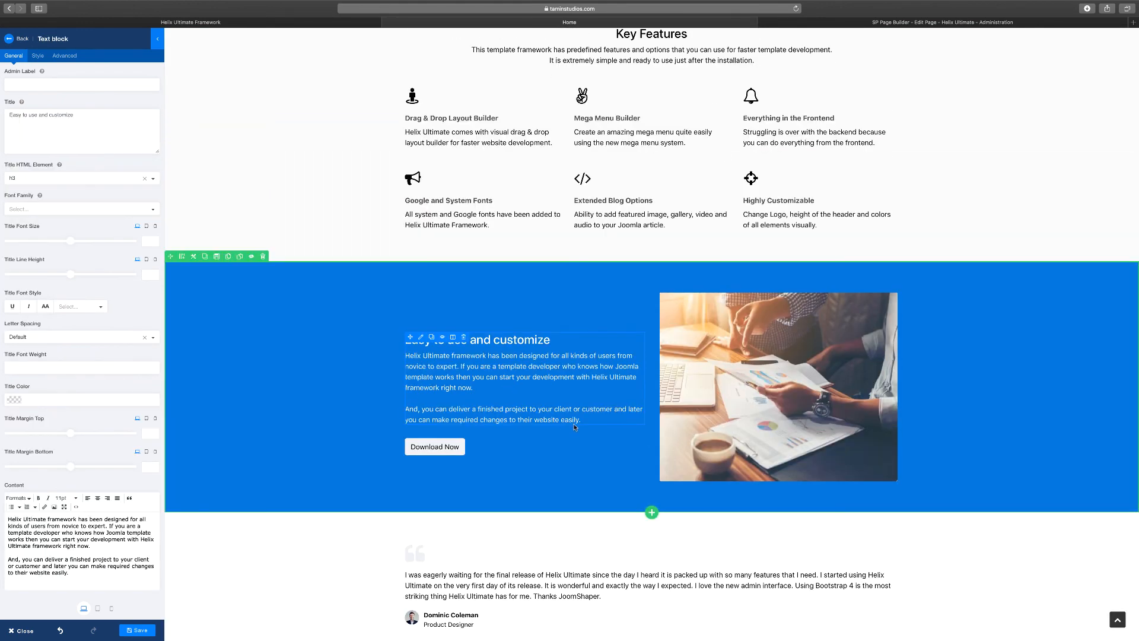
click(433, 446)
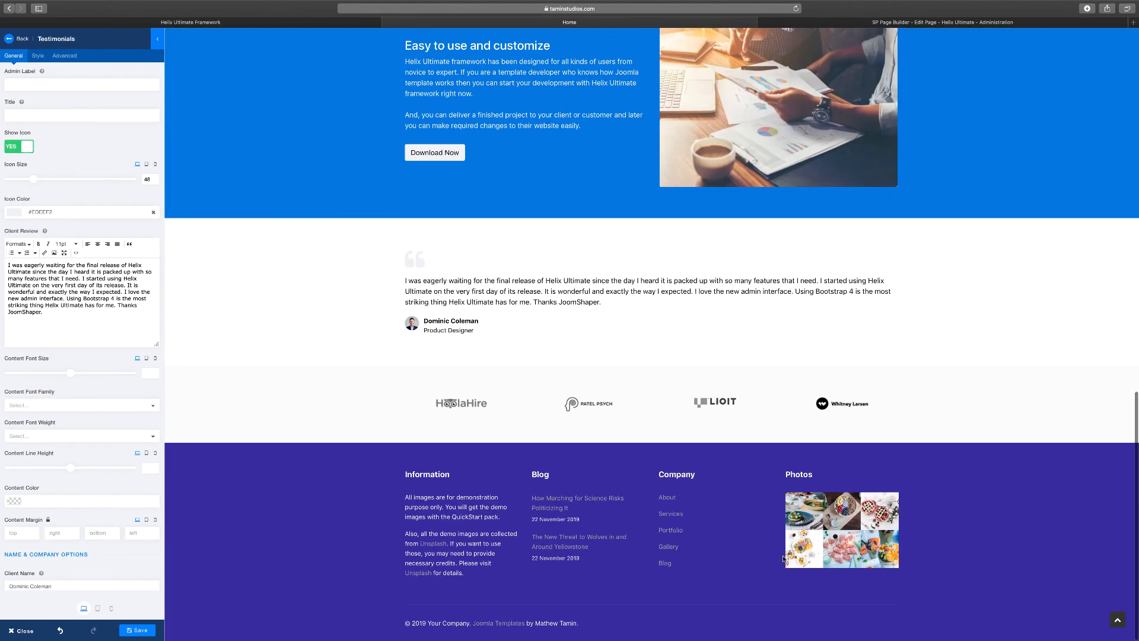
click(580, 402)
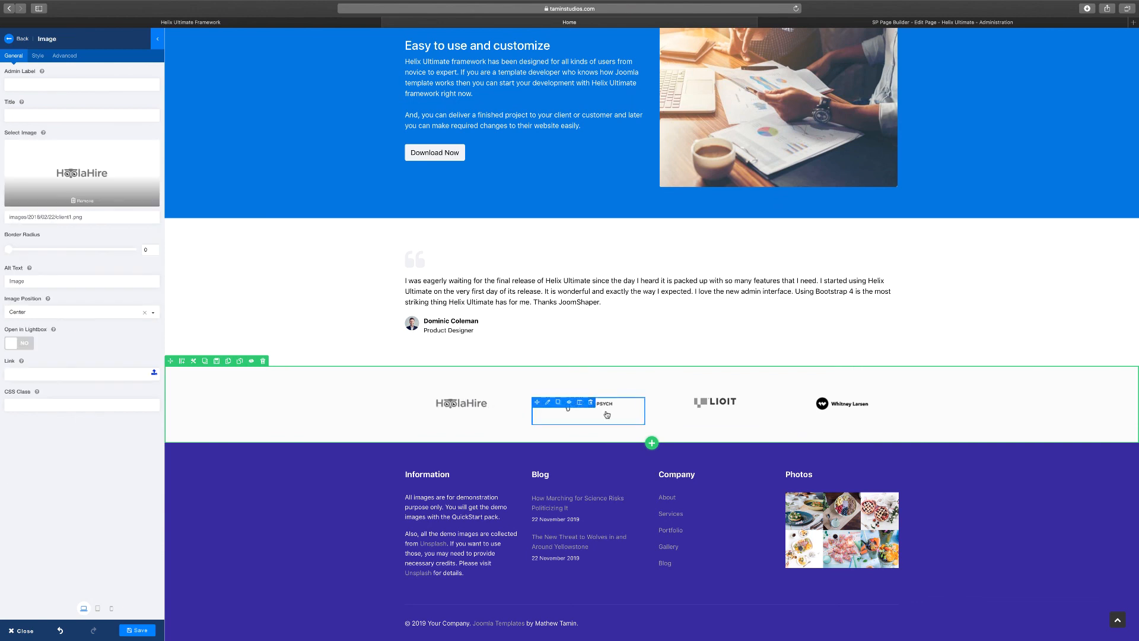
click(589, 403)
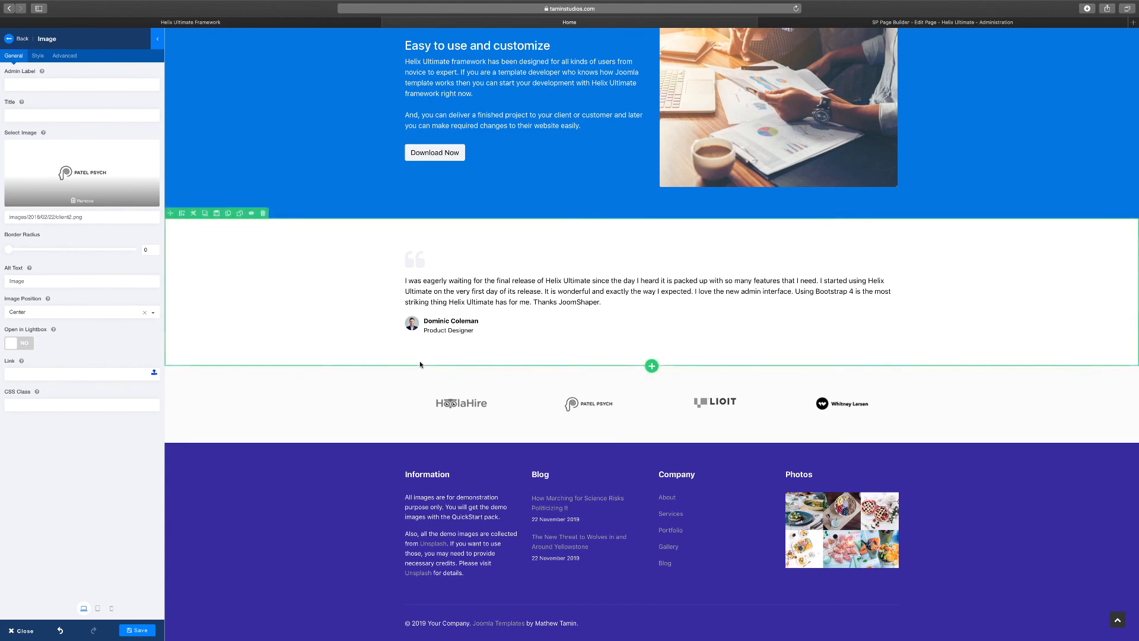
scroll(up, 3)
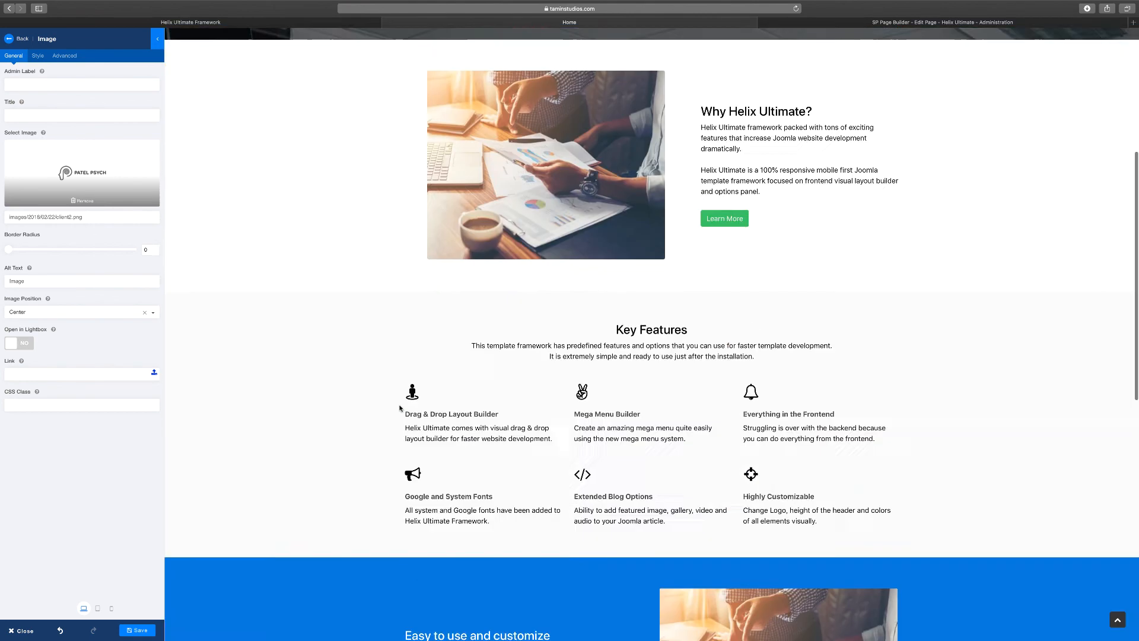
scroll(up, 3)
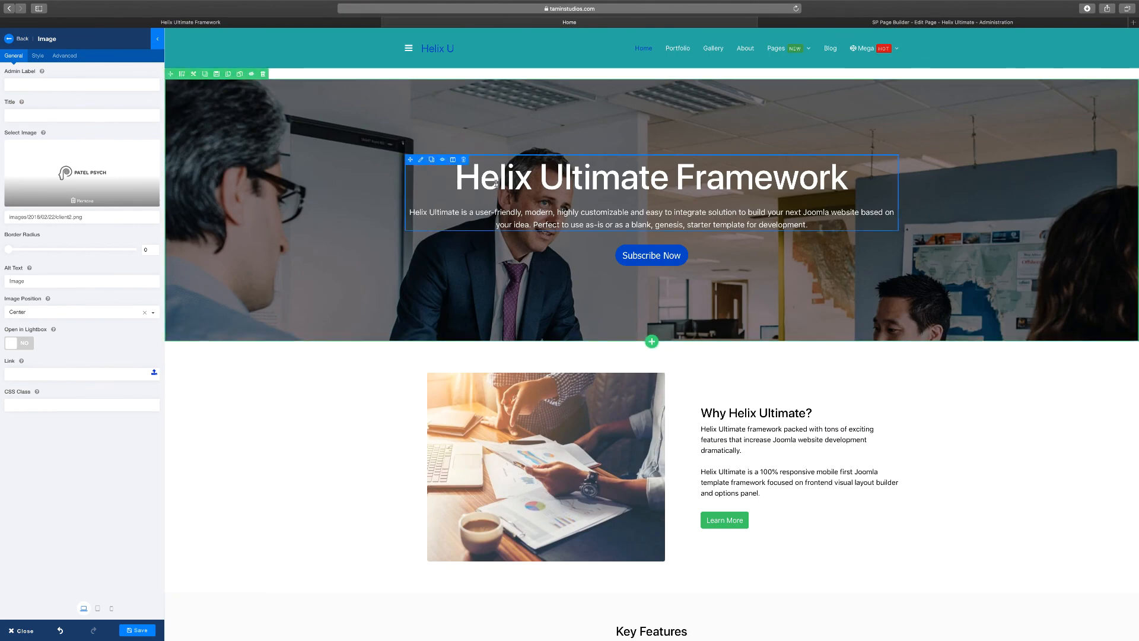
Open the Helix Ultimate Framework text's Style tab, toggling Use Border on then off
click(650, 185)
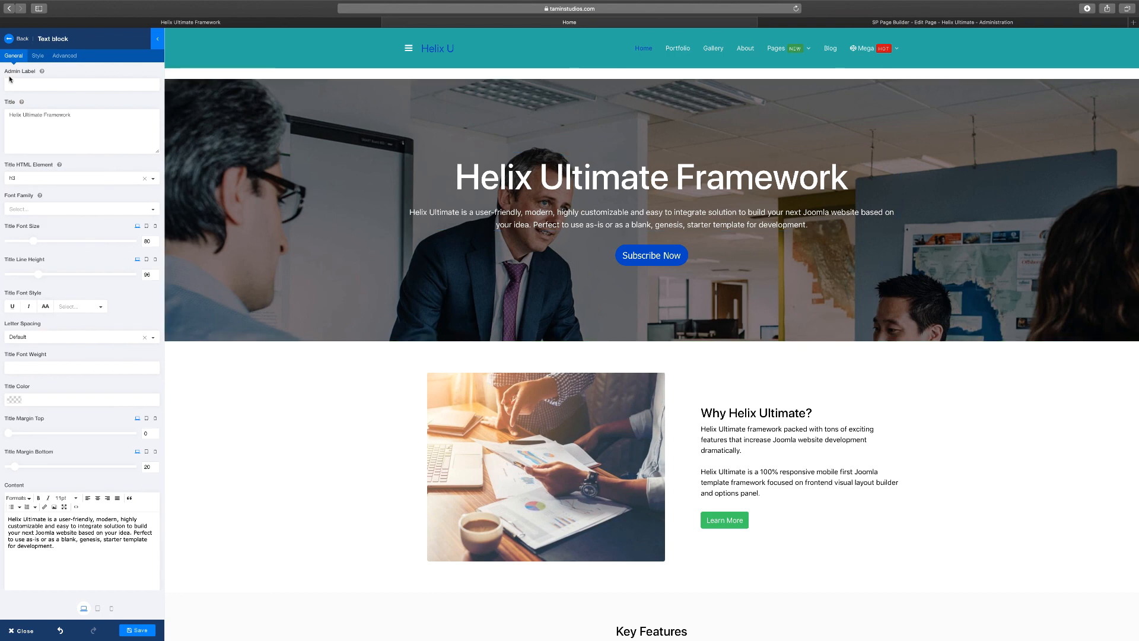
click(37, 56)
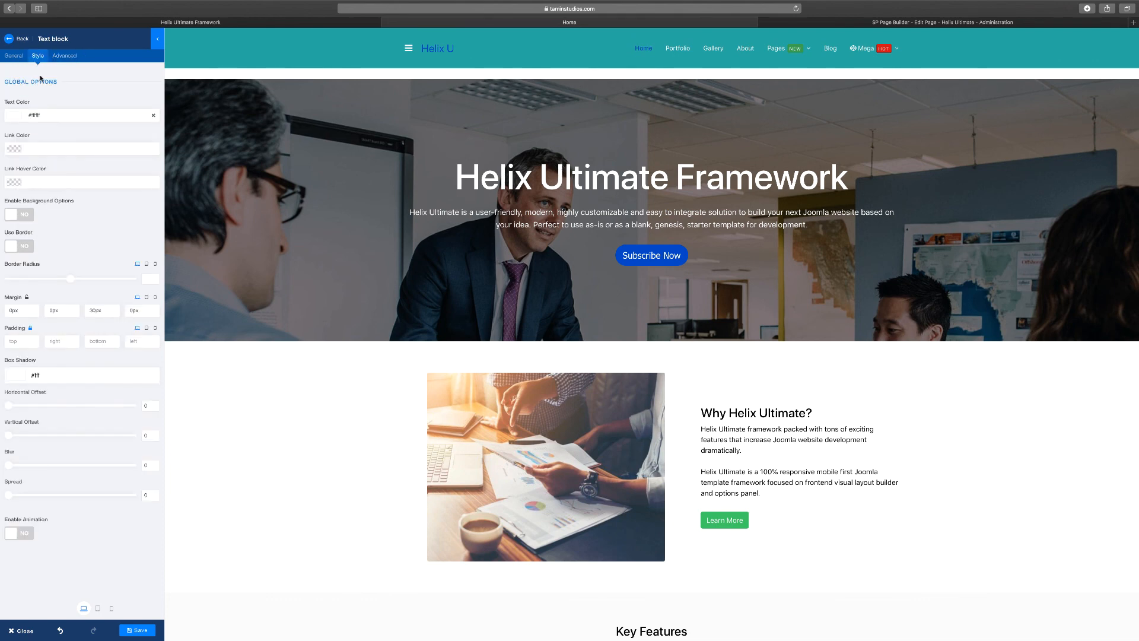
mouse_move(52, 102)
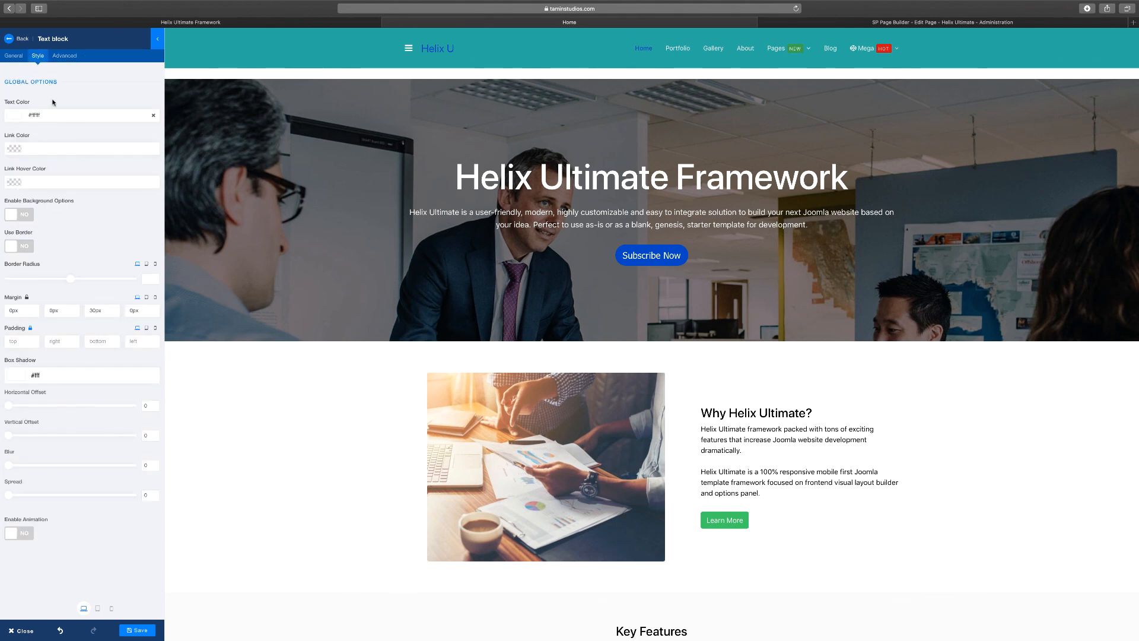
mouse_move(41, 143)
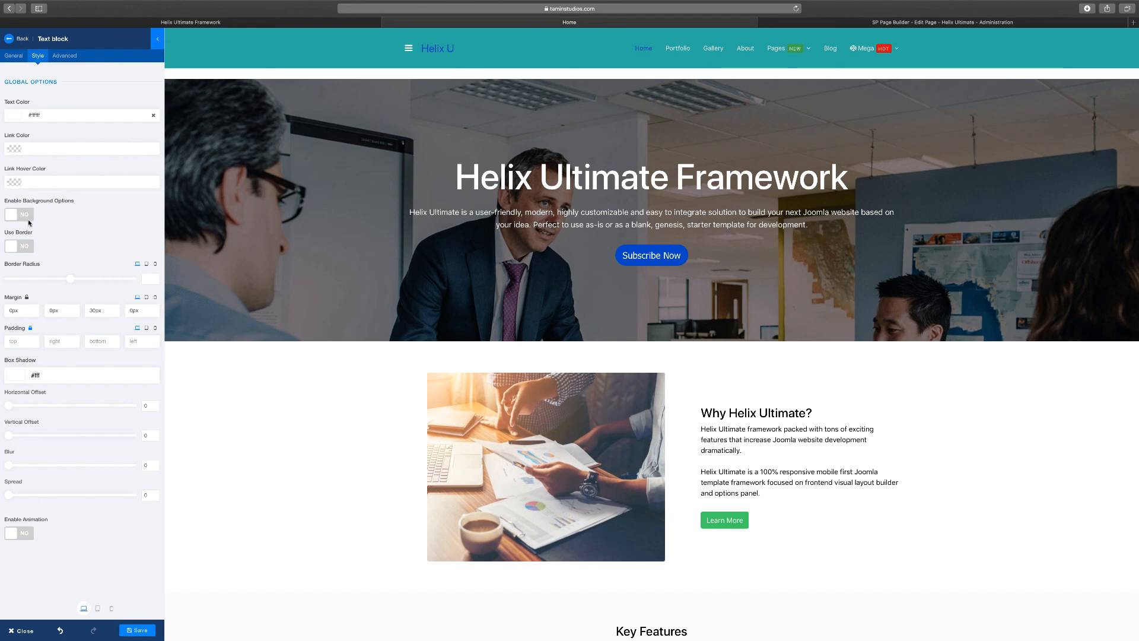
mouse_move(63, 234)
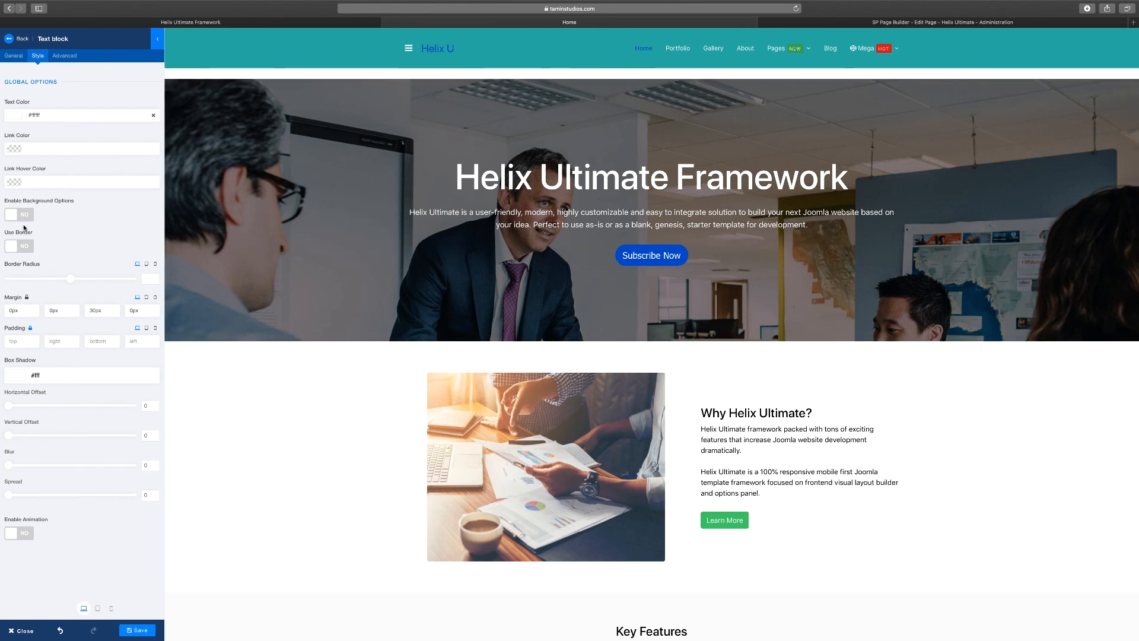
click(19, 246)
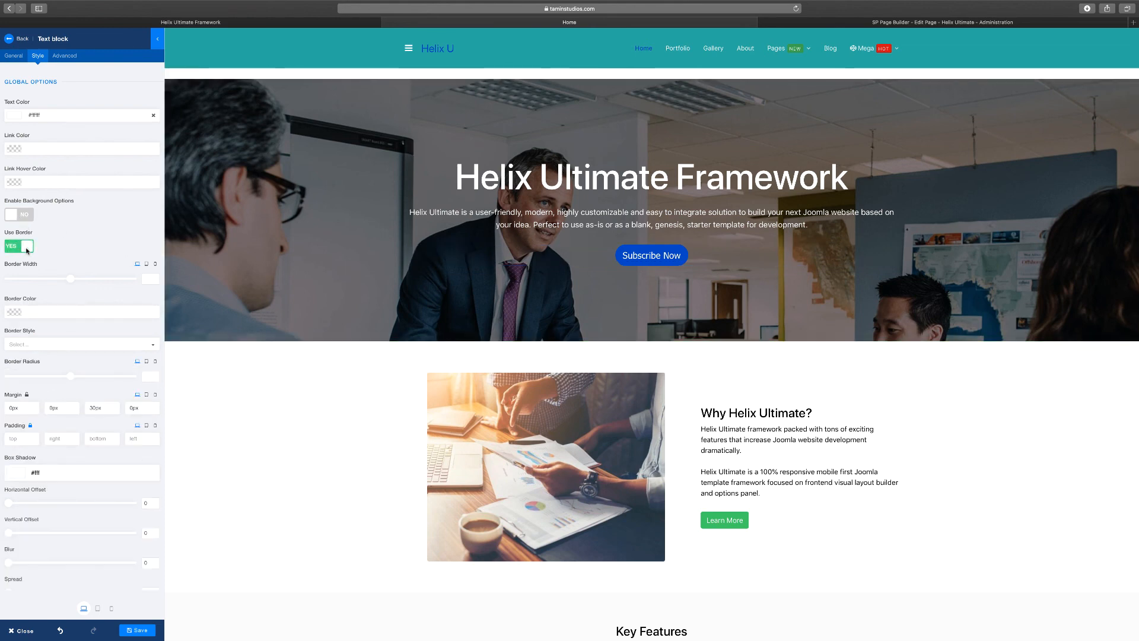
click(19, 246)
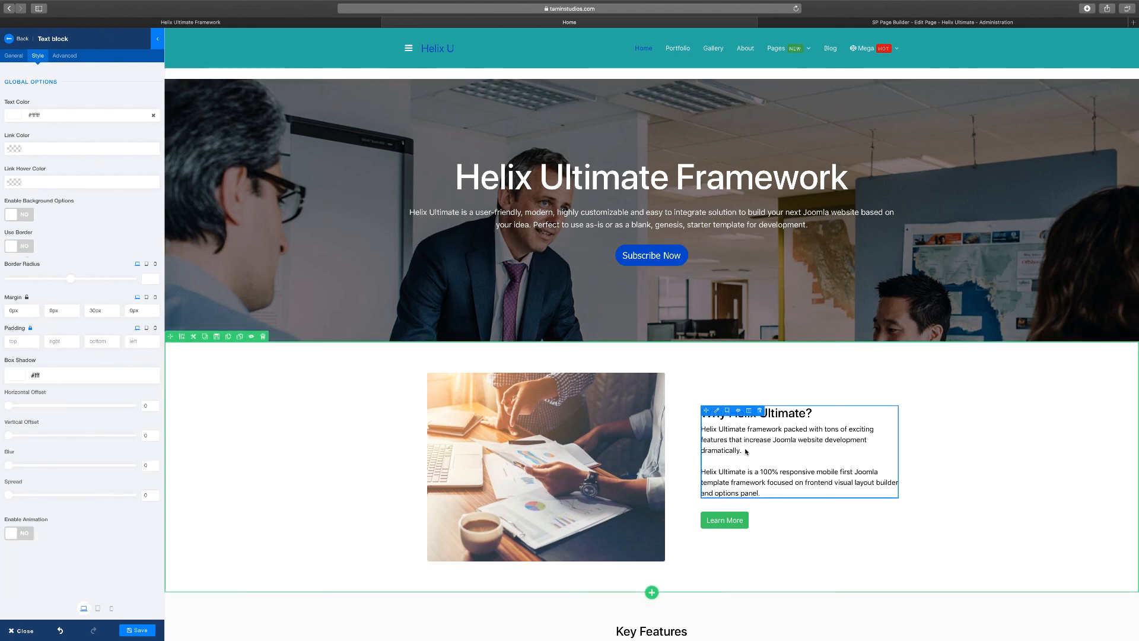
Toggle Custom Addon Width on and off in Advanced, then return to General
click(13, 56)
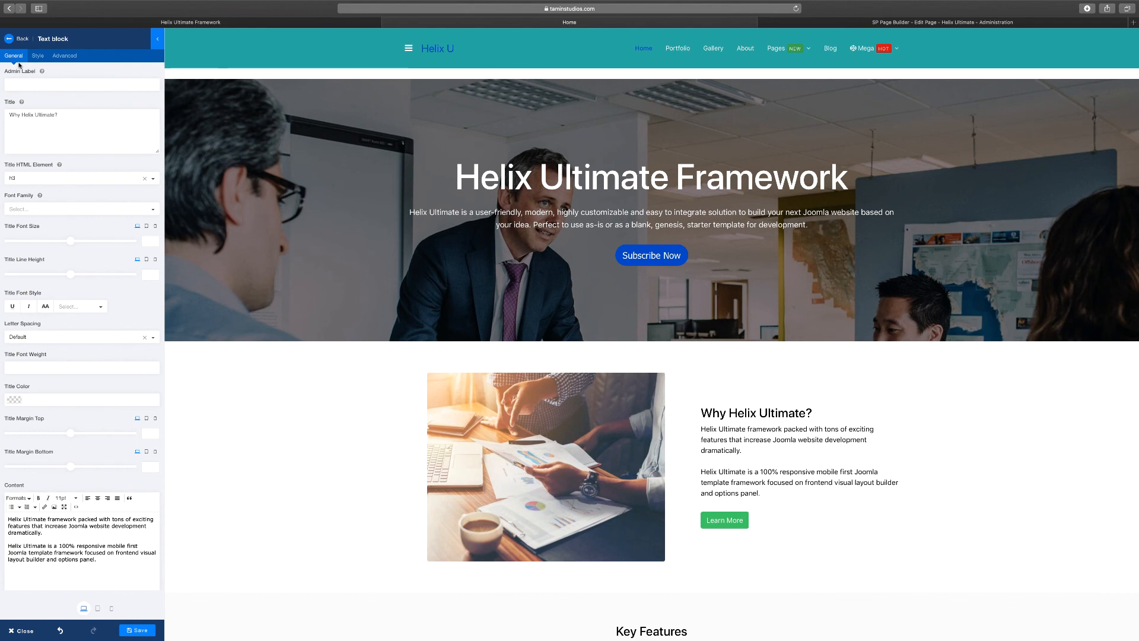
click(64, 56)
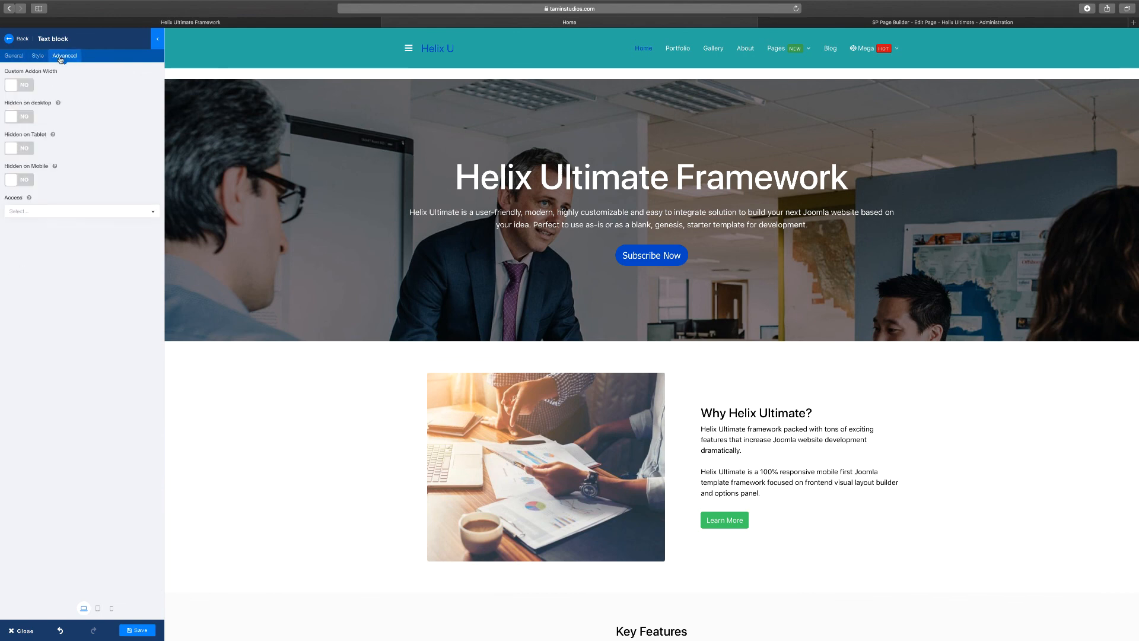
mouse_move(54, 104)
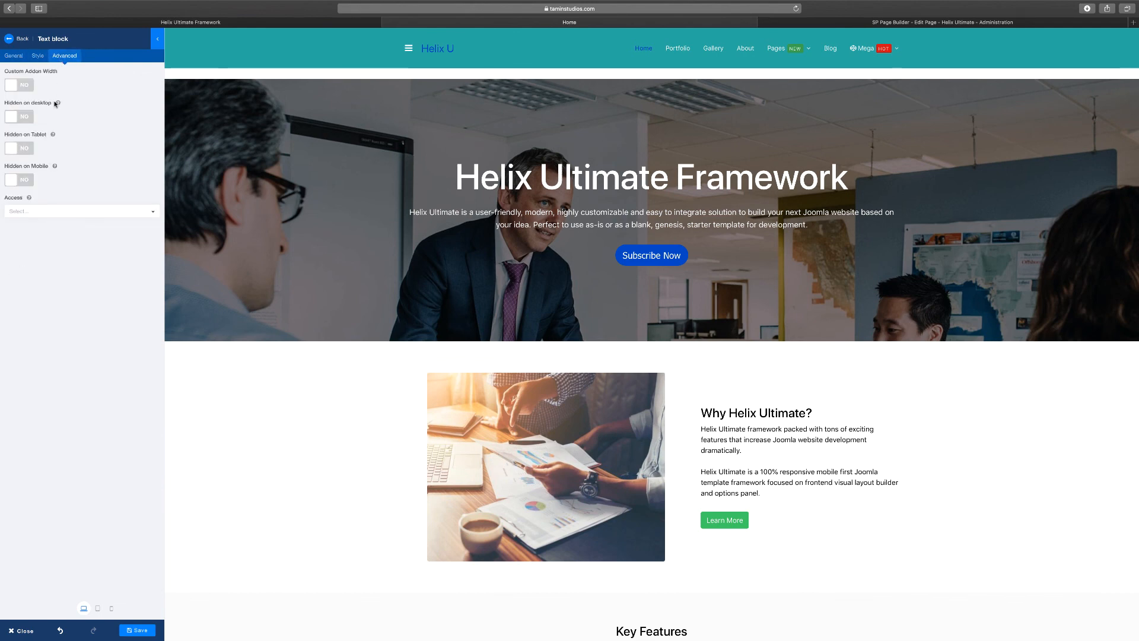
click(19, 85)
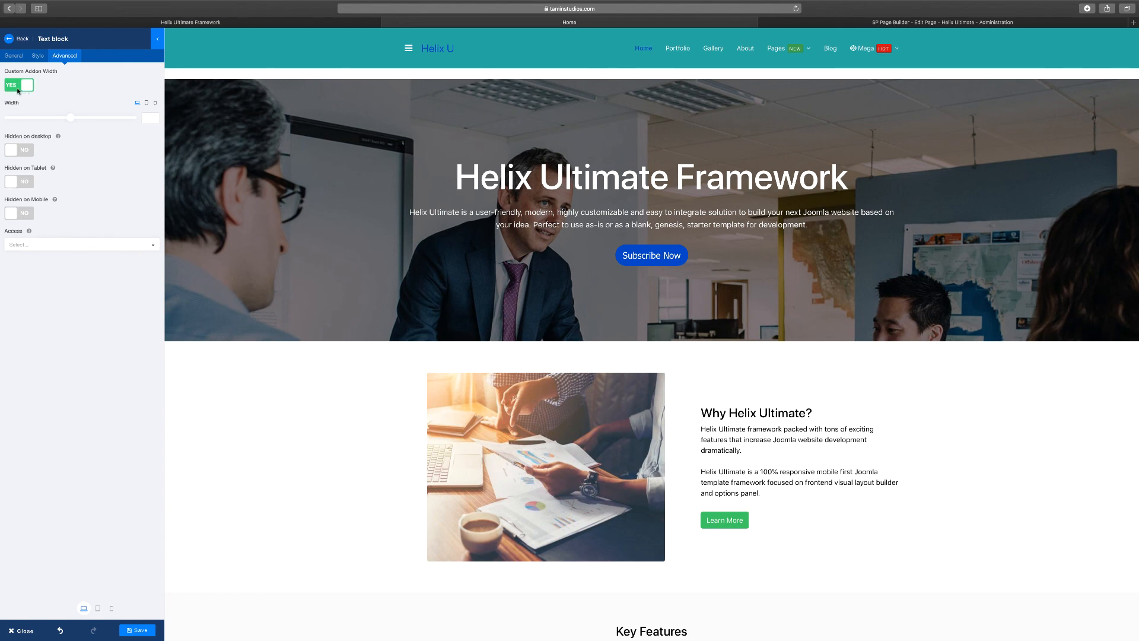
click(19, 85)
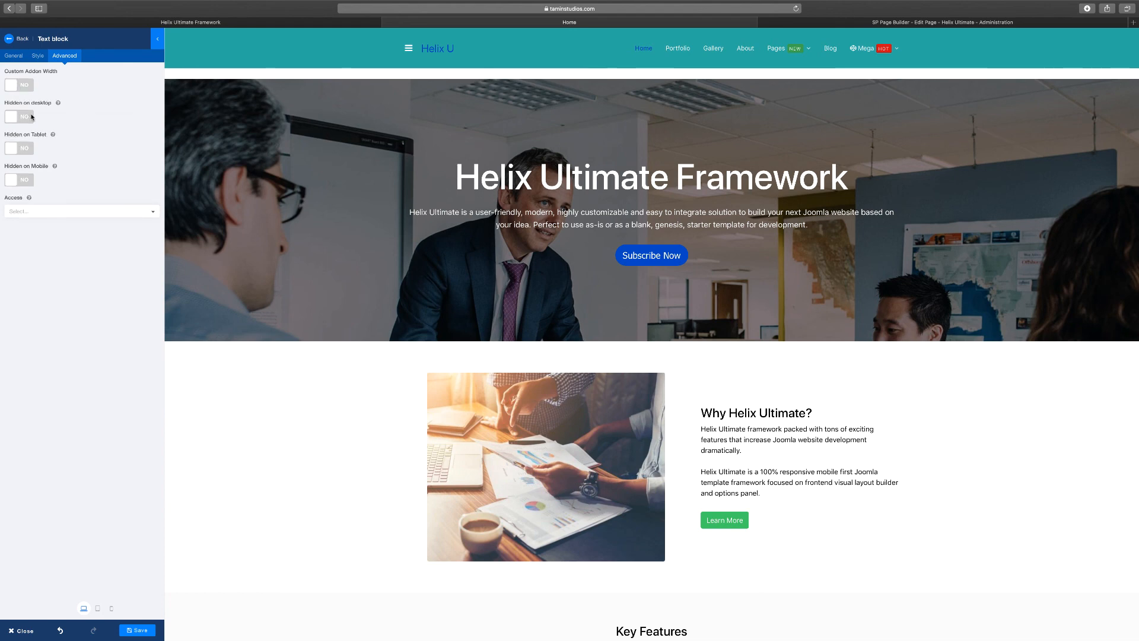
mouse_move(26, 121)
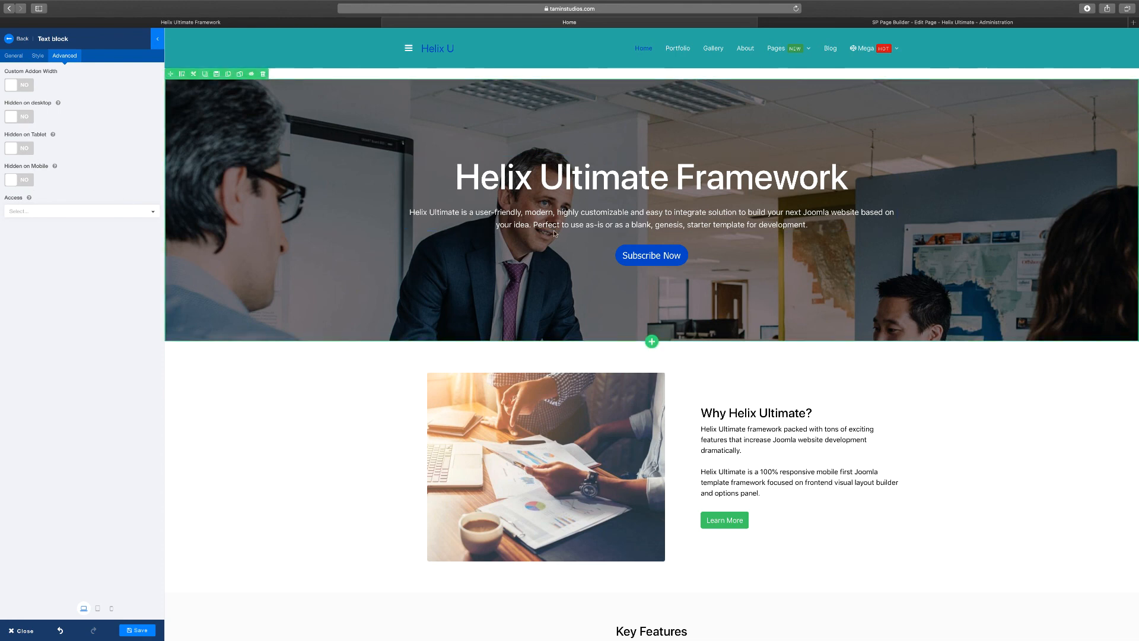
click(596, 211)
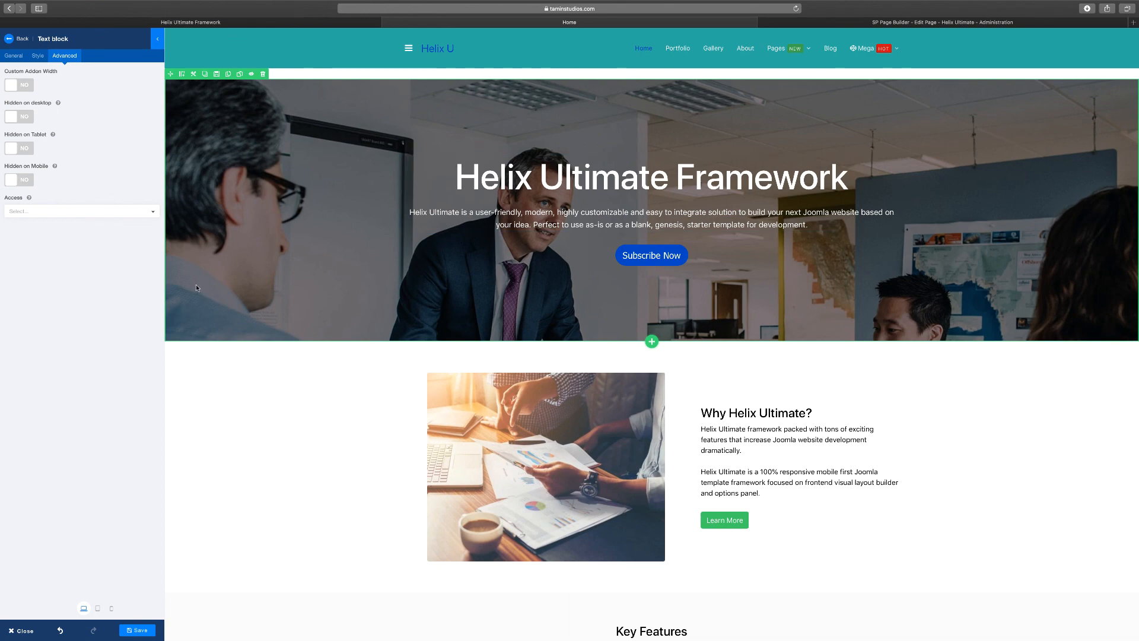
click(13, 56)
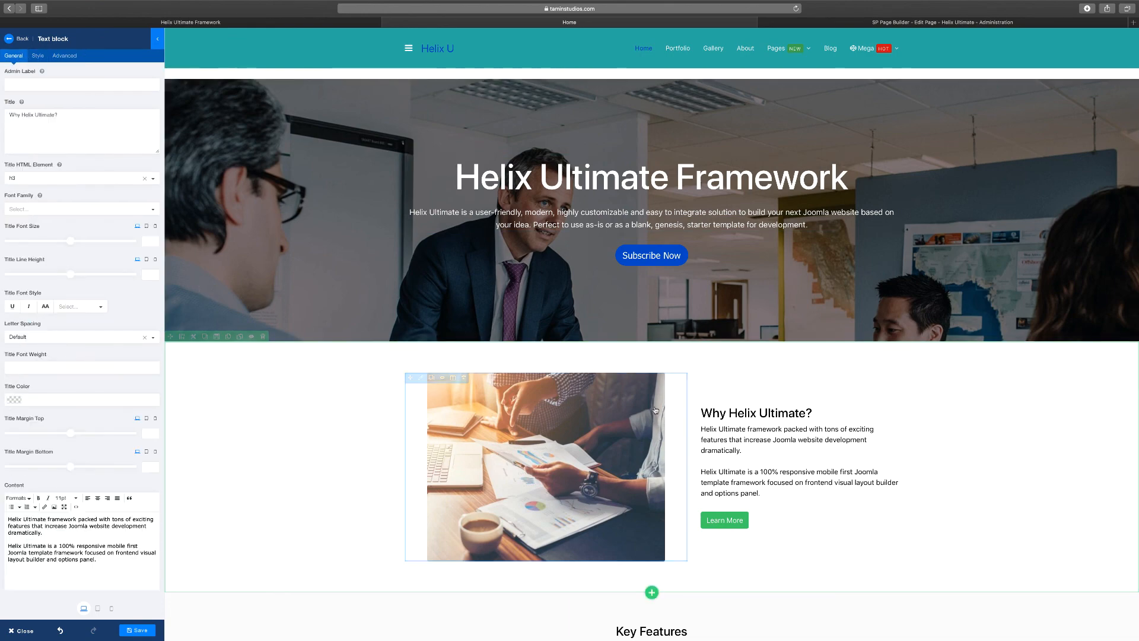
scroll(down, 3)
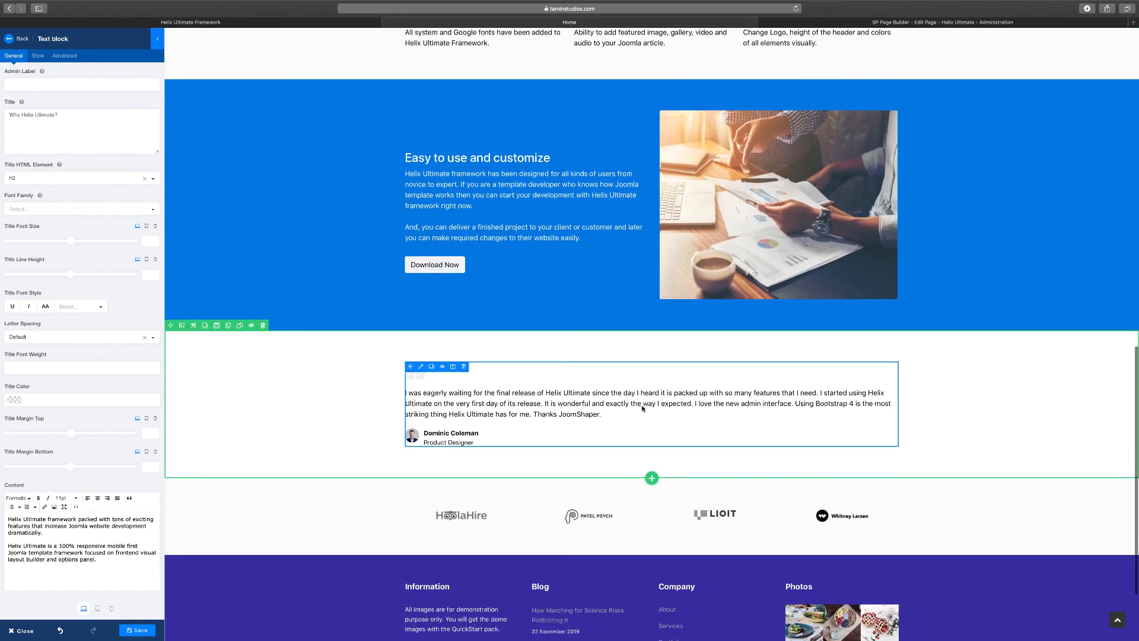